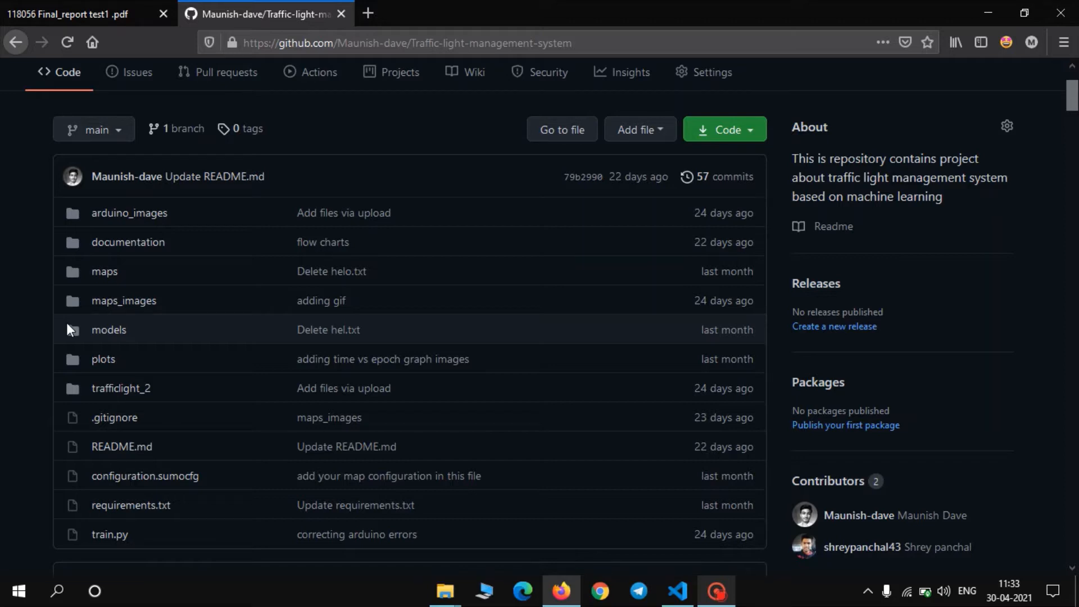
Step: Review the repository page and glance at its clone and download options
scroll("up", 3)
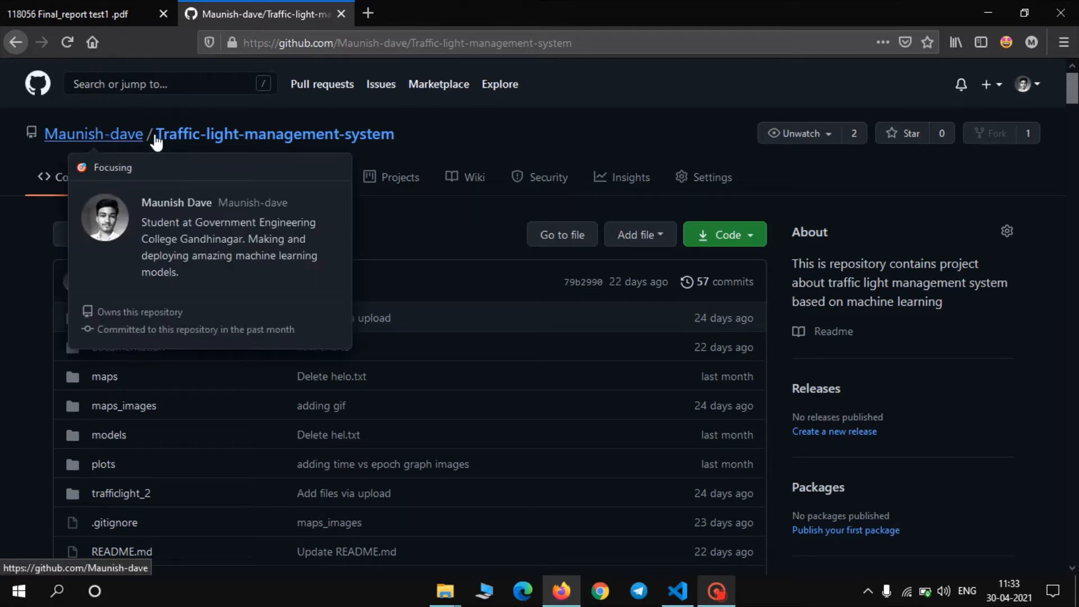
mouse_move(243, 137)
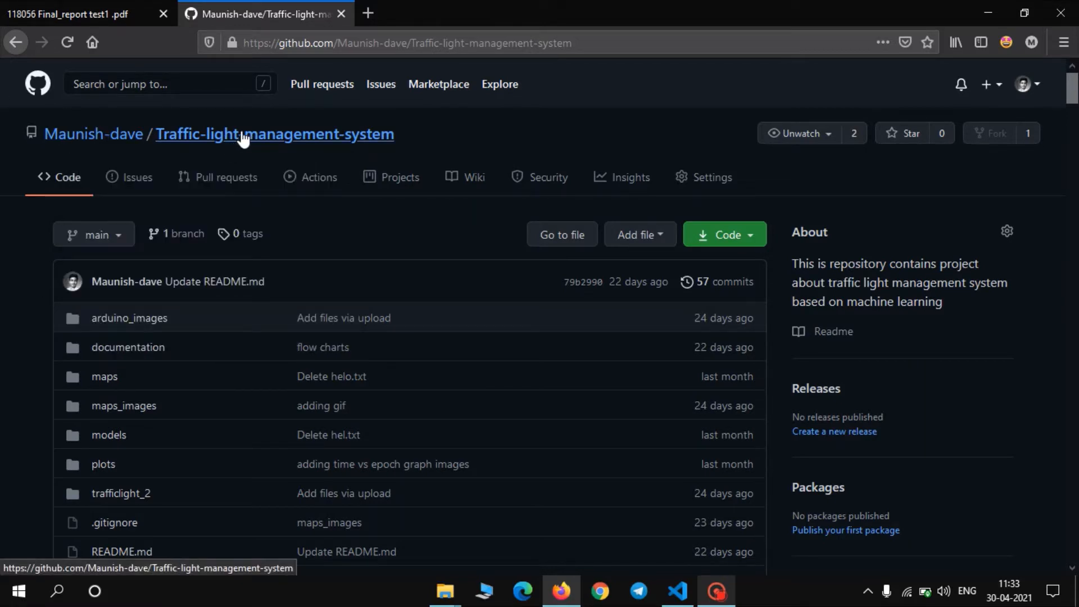
mouse_move(725, 235)
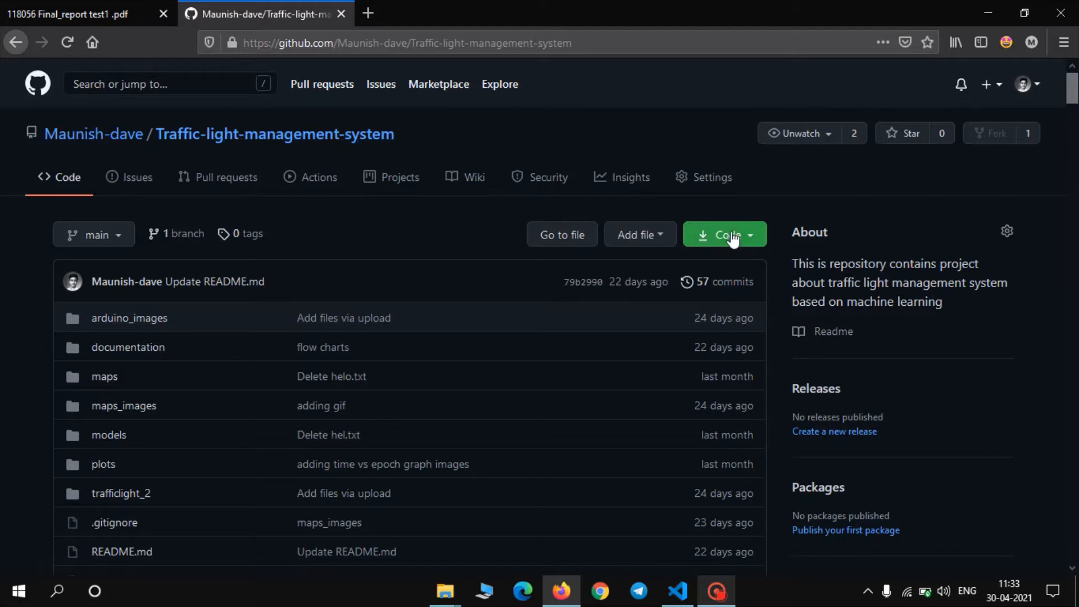
left_click(723, 234)
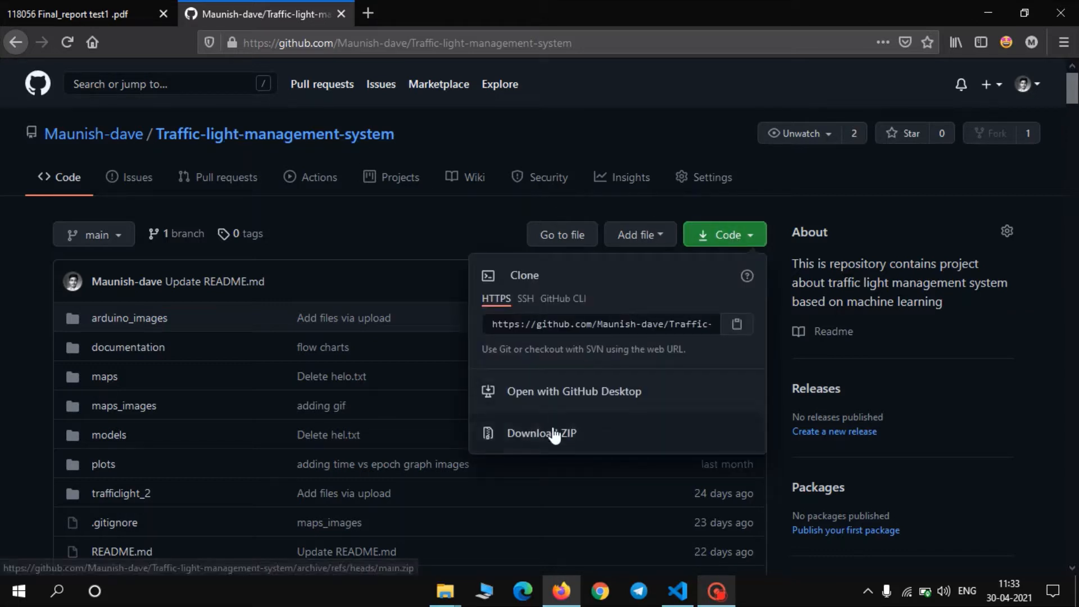
left_click(348, 217)
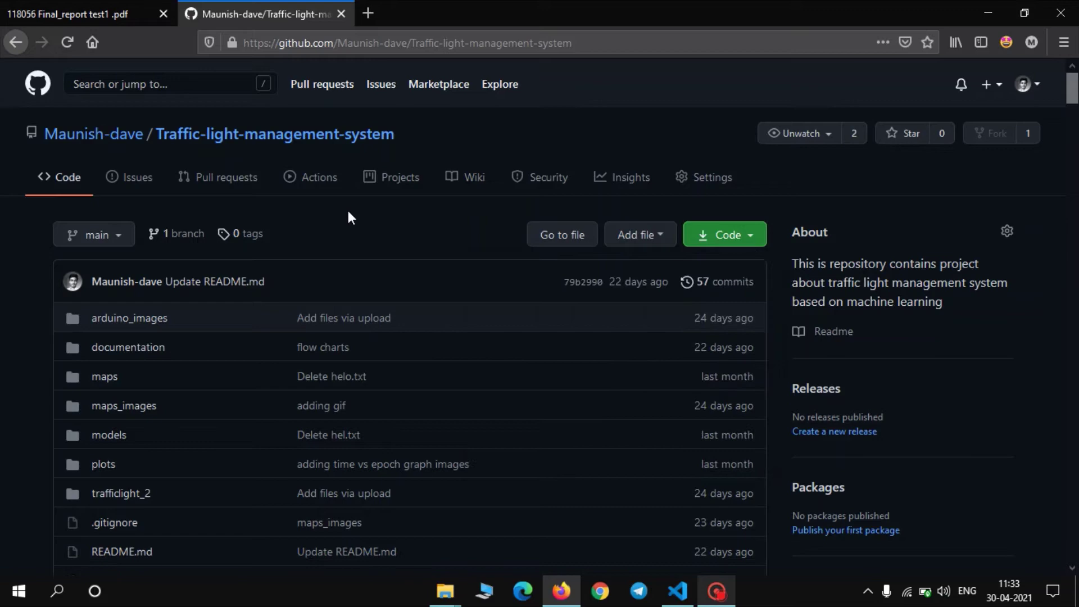
mouse_move(687, 594)
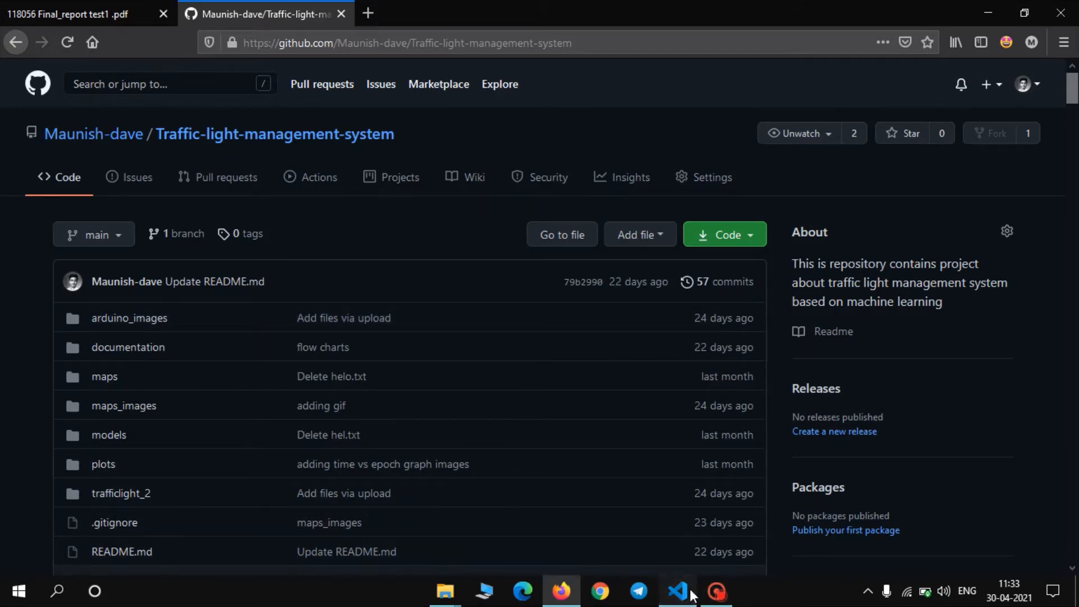
Step: Check the local project and terminal in the code editor, then return to the repository page
left_click(676, 590)
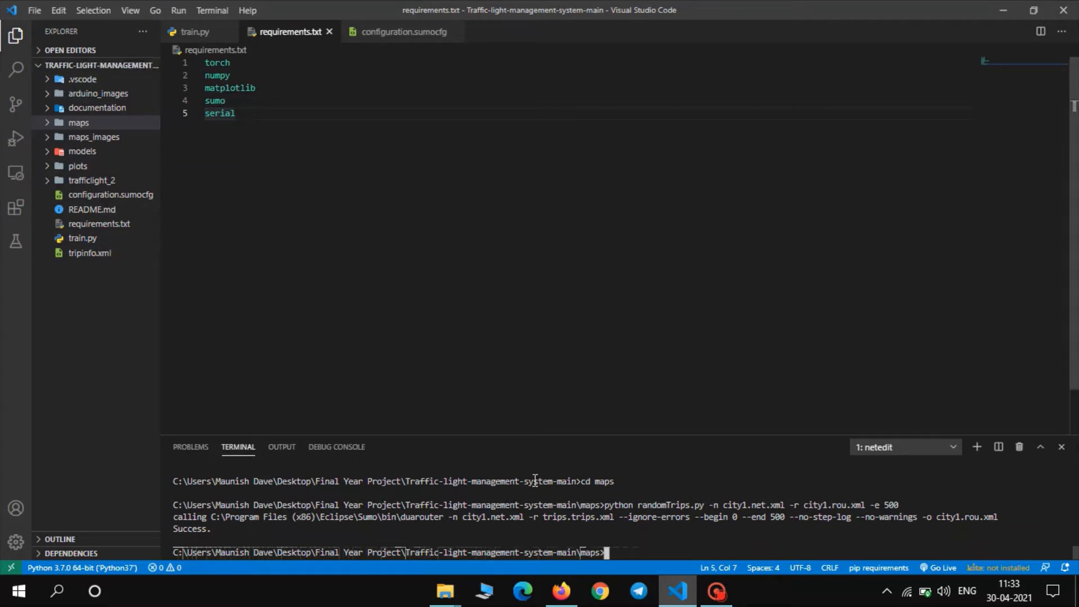
left_click(562, 590)
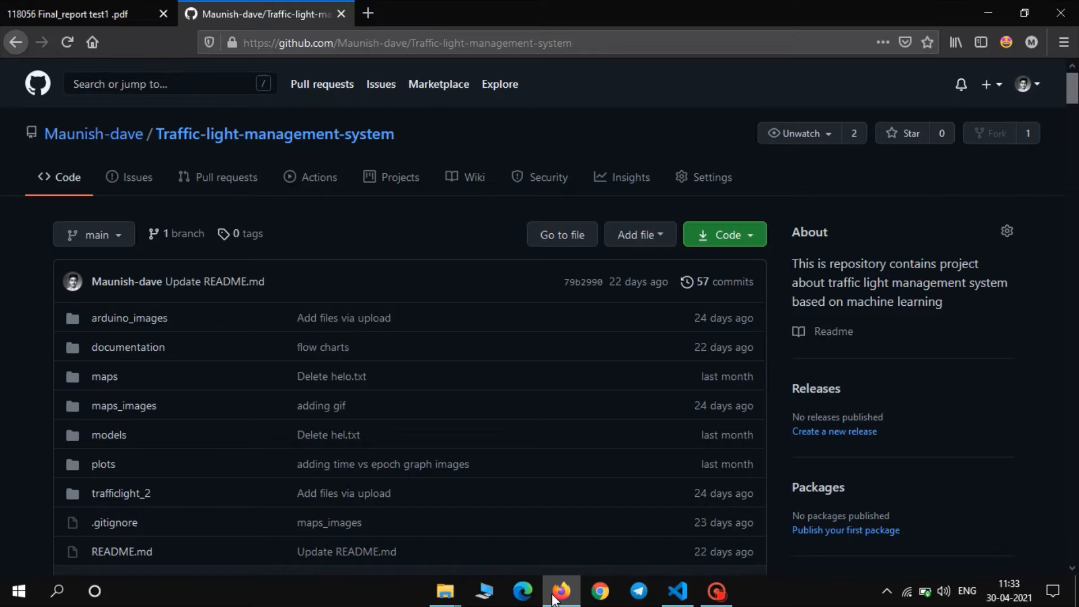
Step: Read the README's Step1–Step3 training steps, then return to the code editor's terminal in maps
scroll("down", 3)
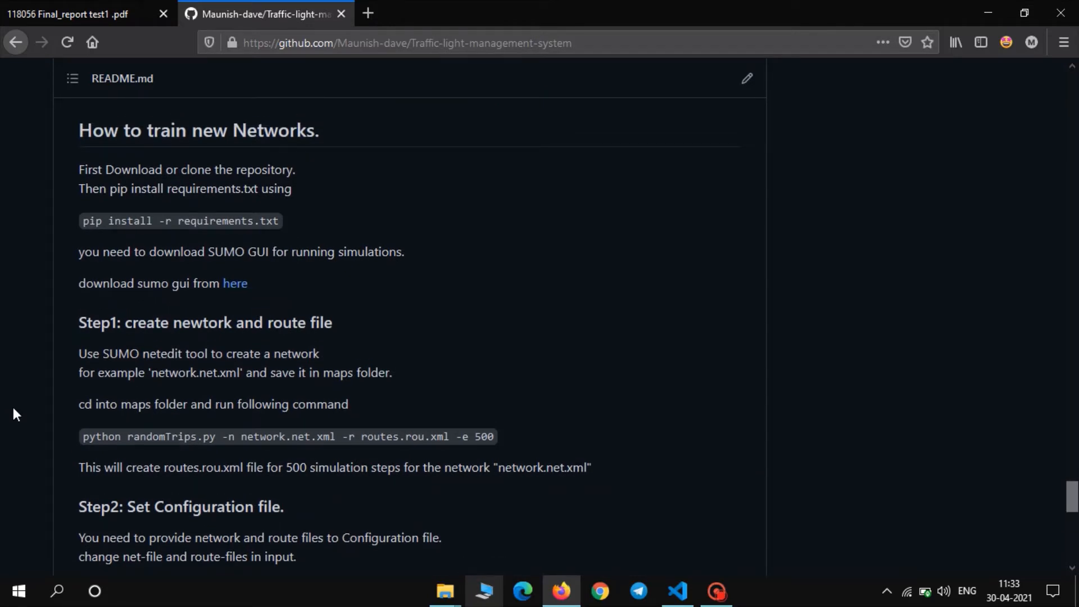
mouse_move(171, 304)
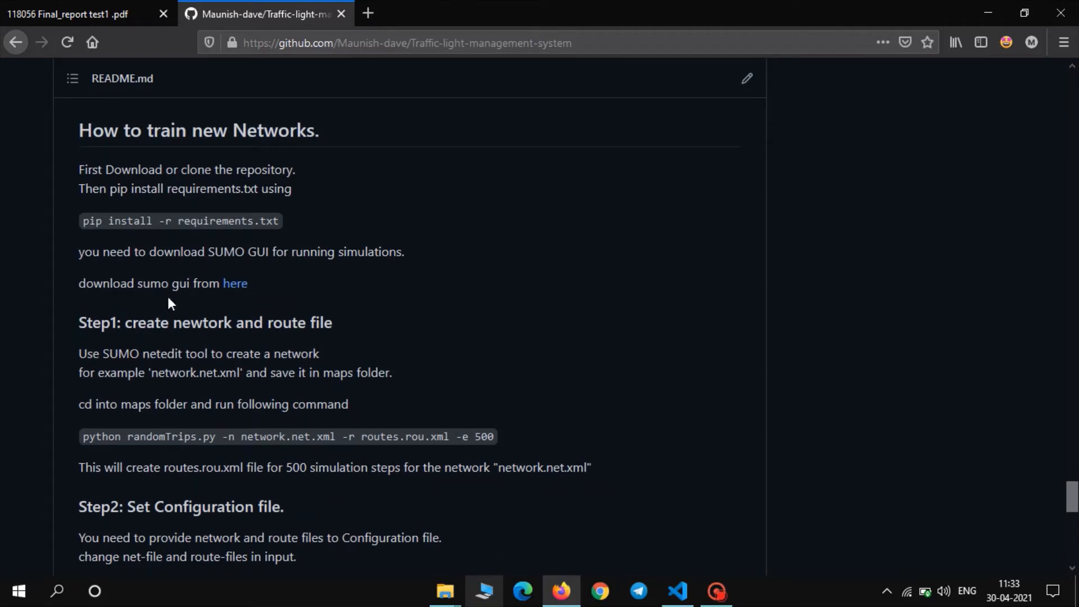
mouse_move(160, 287)
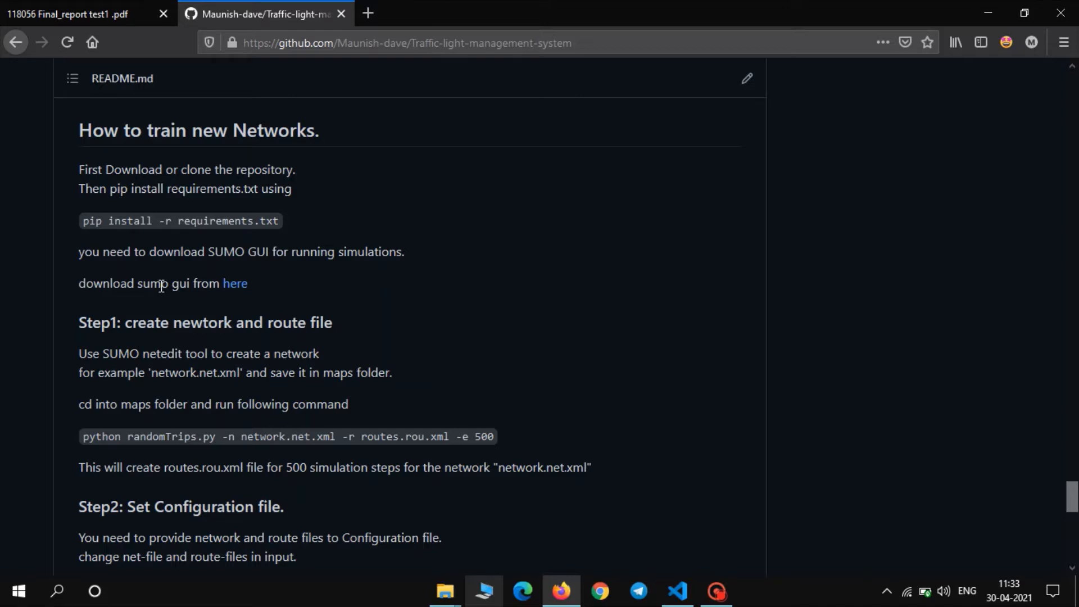
mouse_move(61, 240)
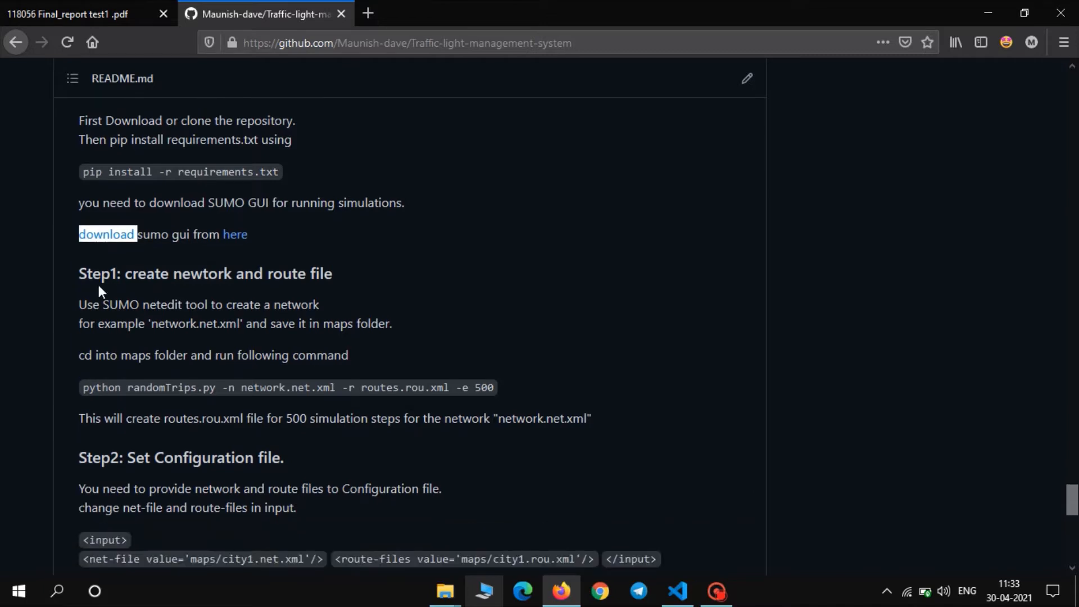
scroll("down", 3)
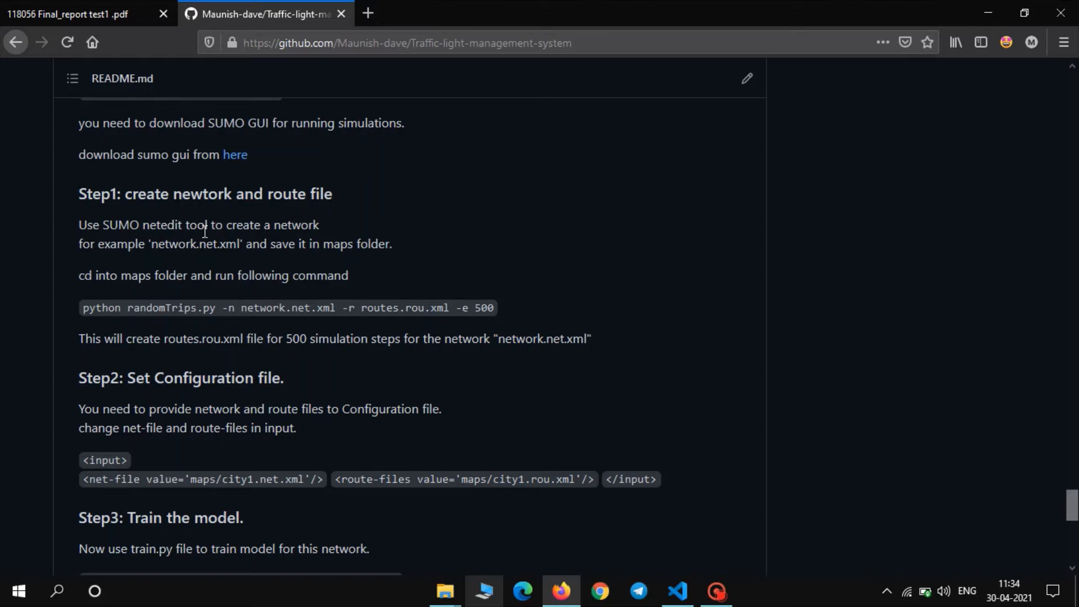
mouse_move(617, 447)
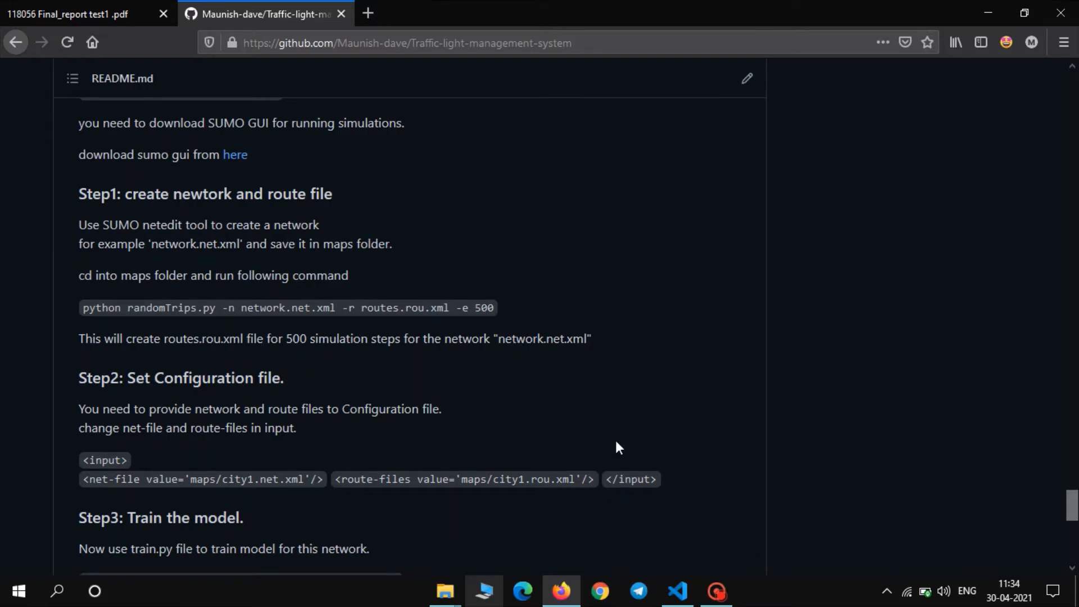
left_click(676, 590)
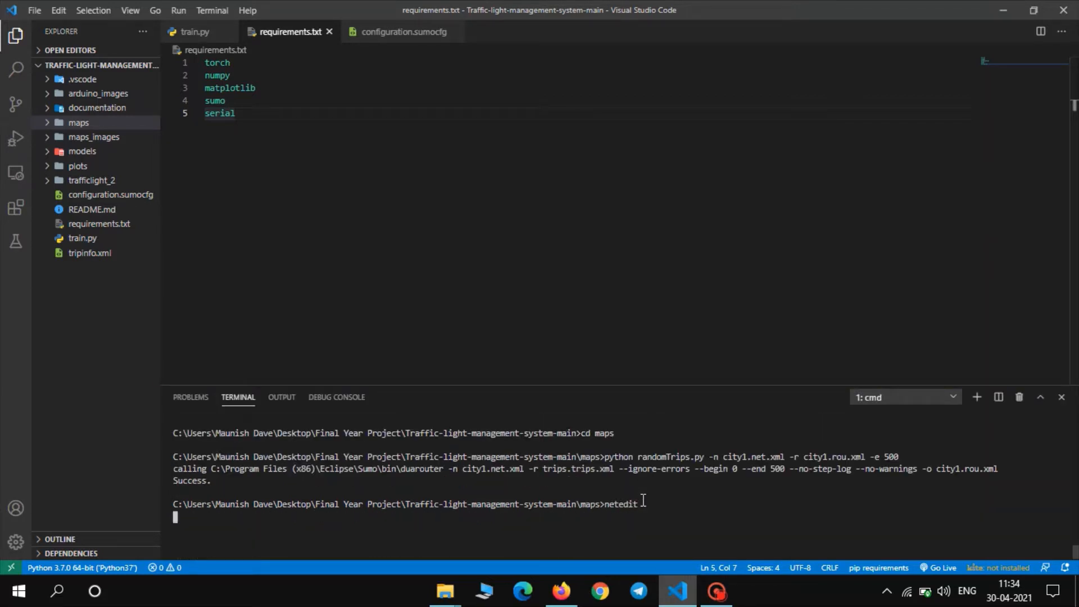
Step: Launch netedit, start a new empty network with the grid shown and edge mode active
key("Return")
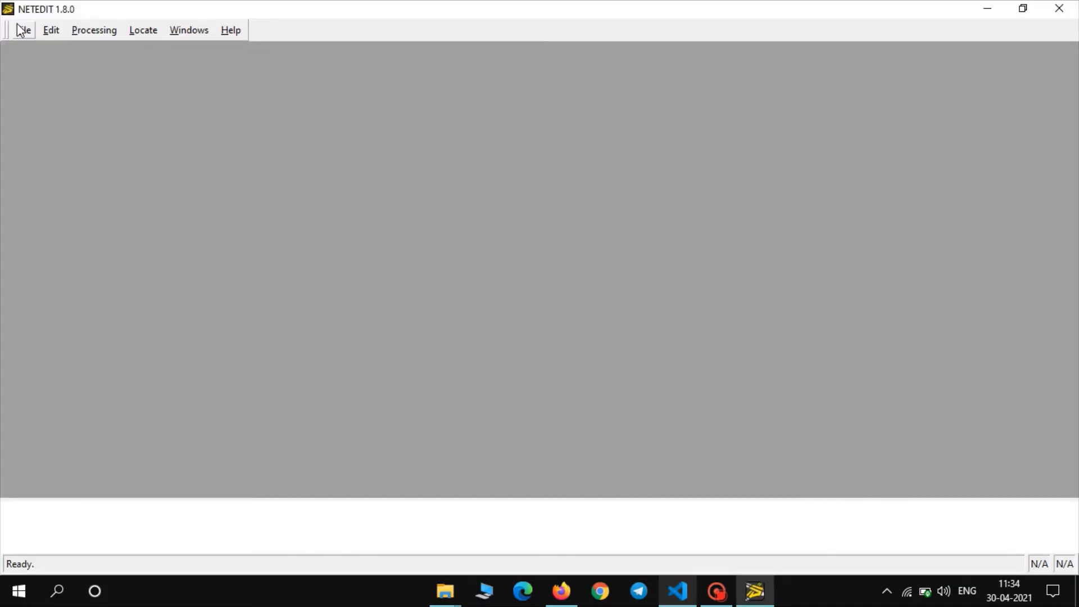
left_click(22, 29)
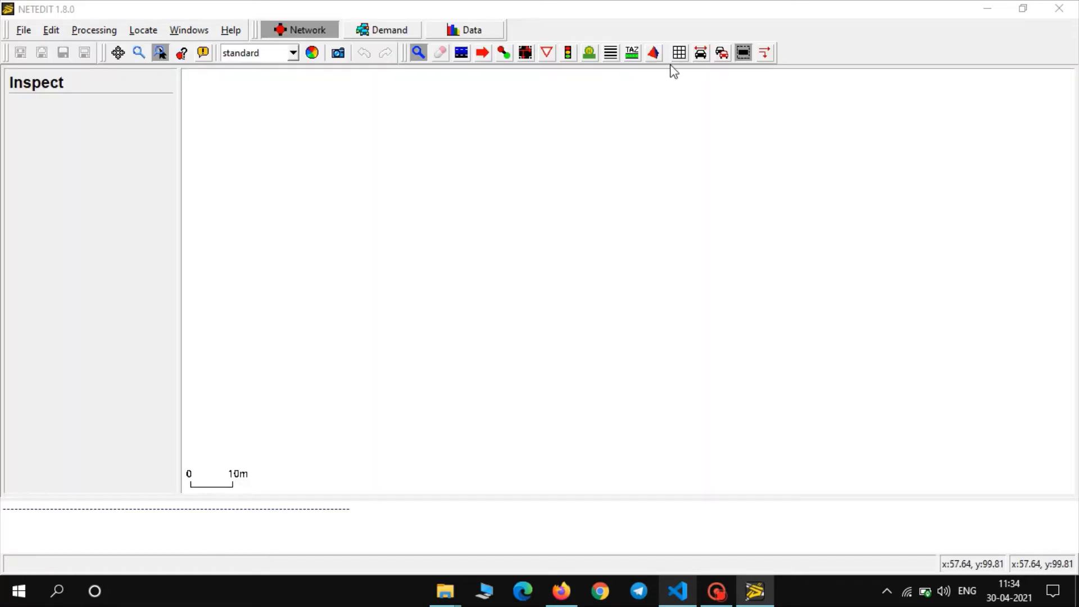
left_click(503, 53)
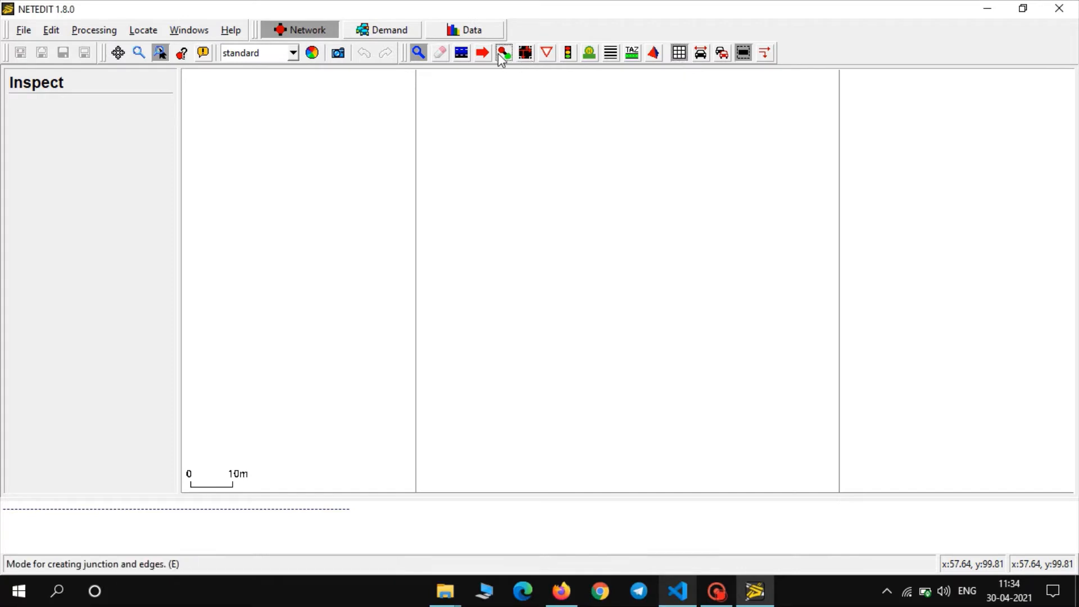
left_click(503, 52)
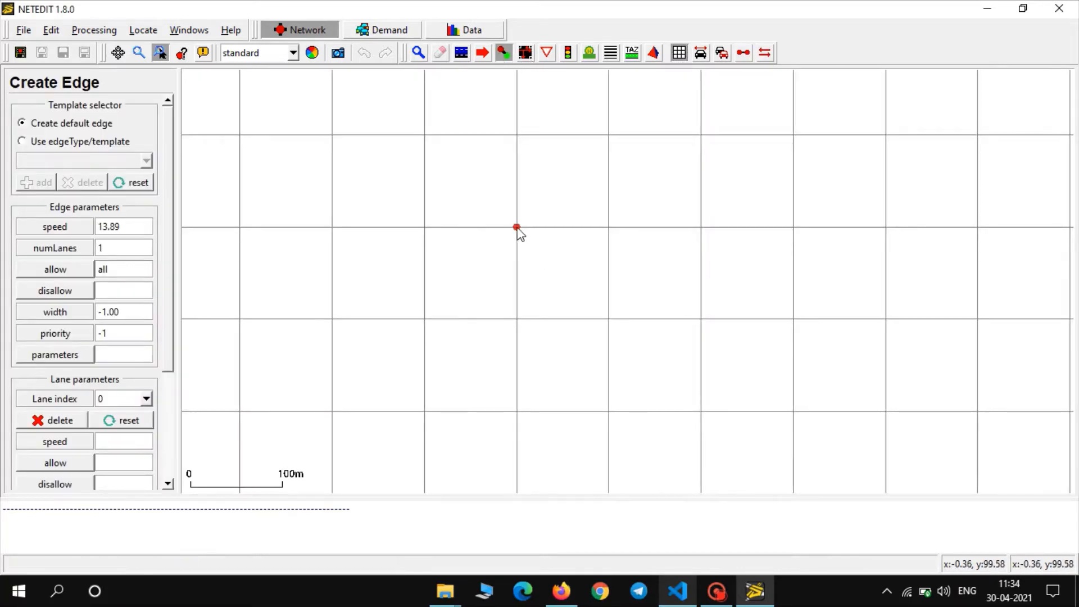
Step: Draw two connected edges forming an L-shaped road at grid junctions
left_click(517, 318)
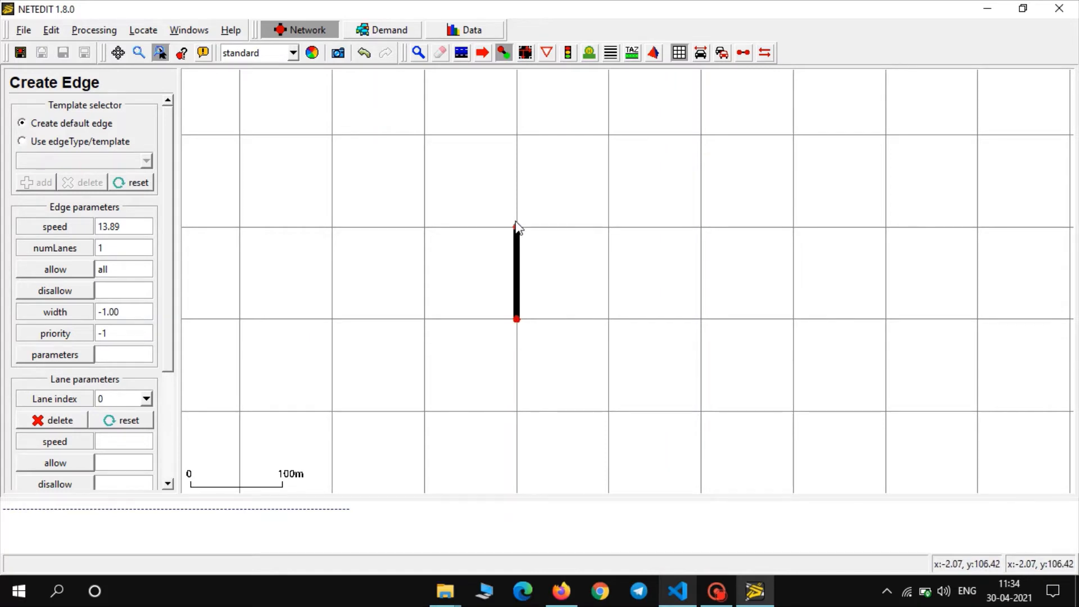
left_click(608, 227)
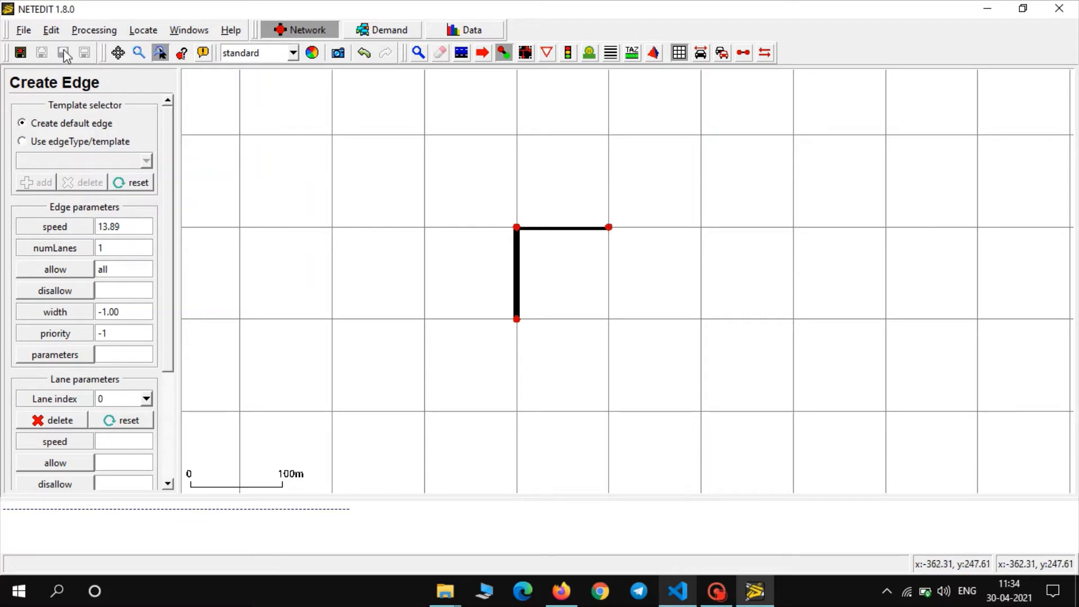
Step: Discard the sketched network and load city1.net.xml from the maps folder
left_click(63, 53)
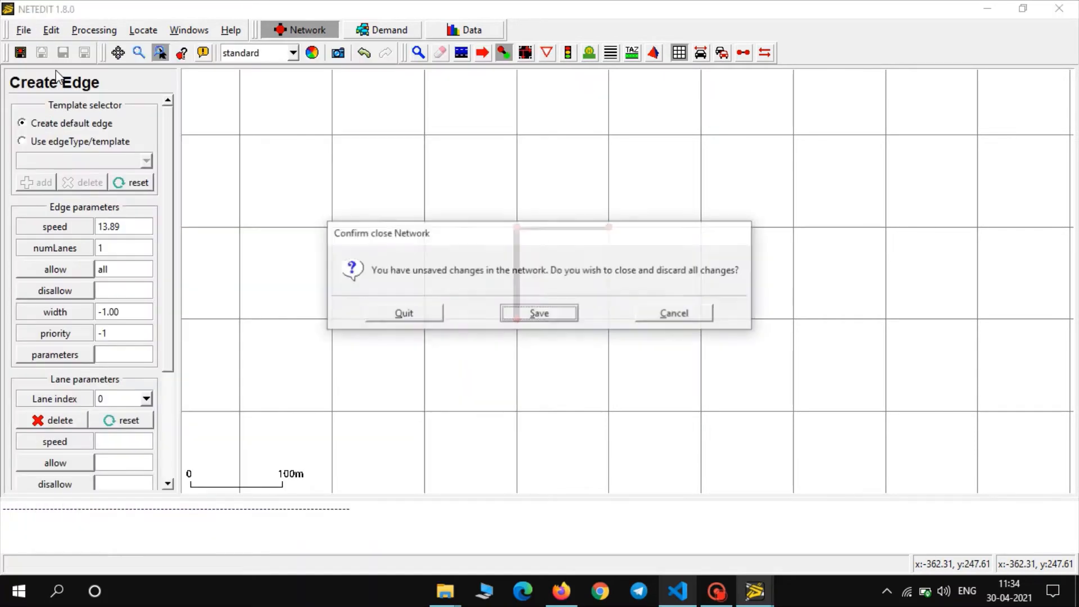
left_click(672, 313)
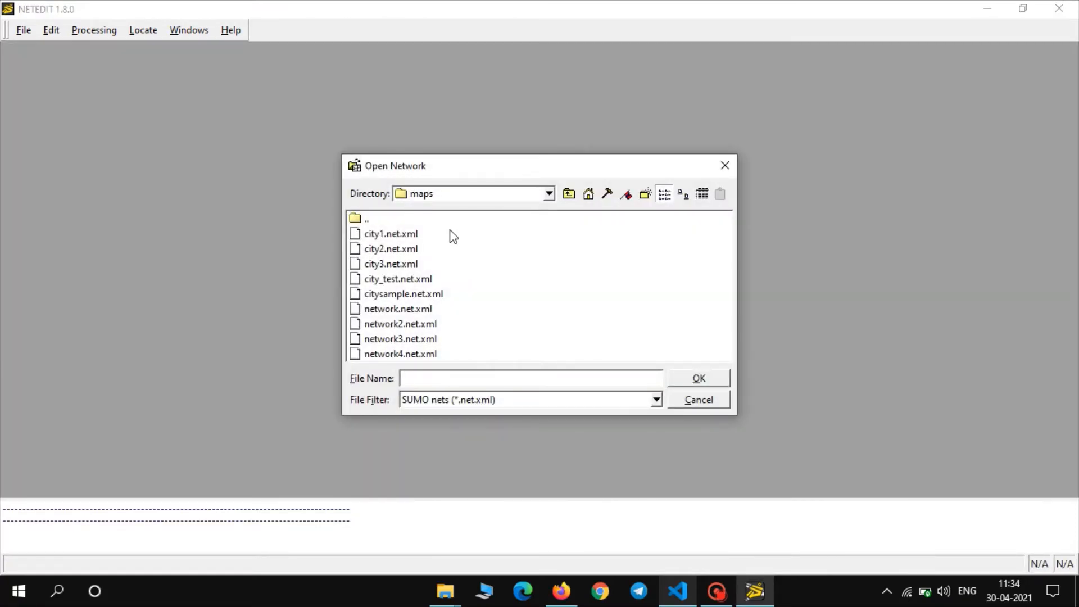
left_click(390, 234)
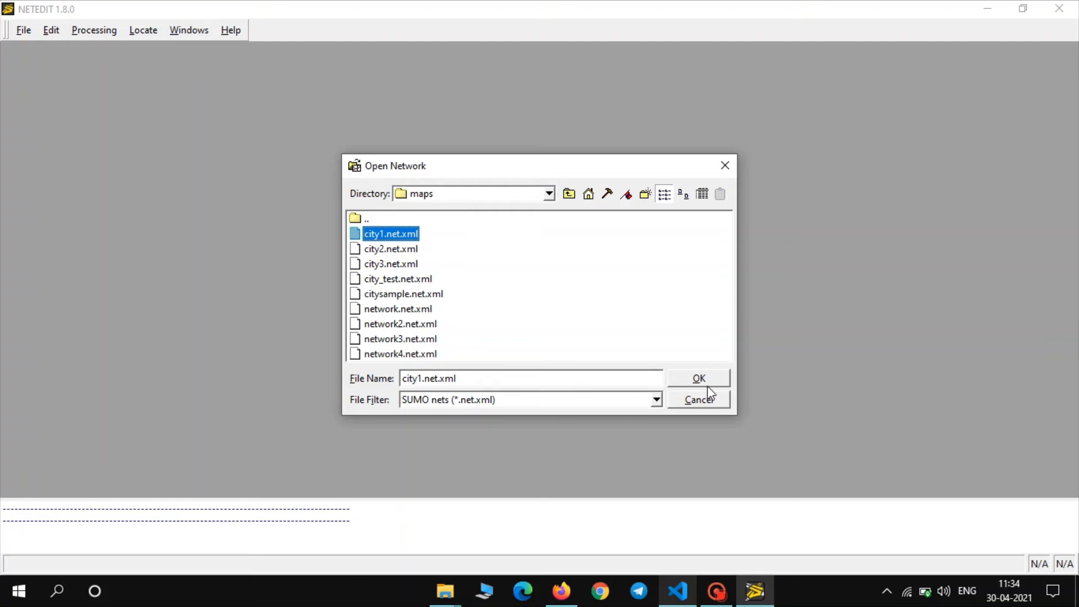
left_click(697, 378)
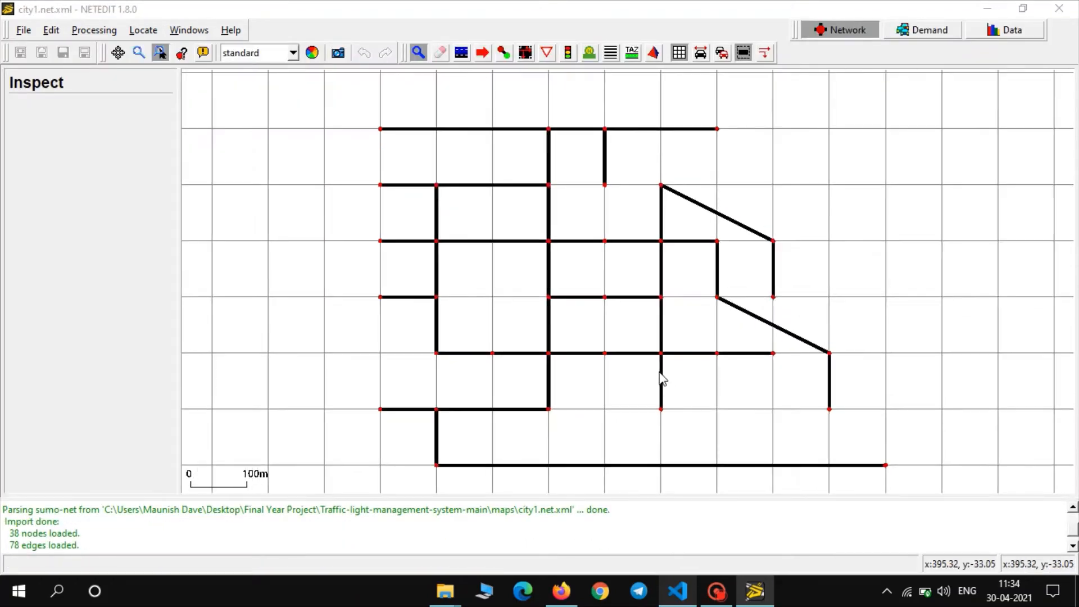
Step: Switch NETEDIT to traffic-light mode to show city1's five traffic-light junctions
left_click(566, 53)
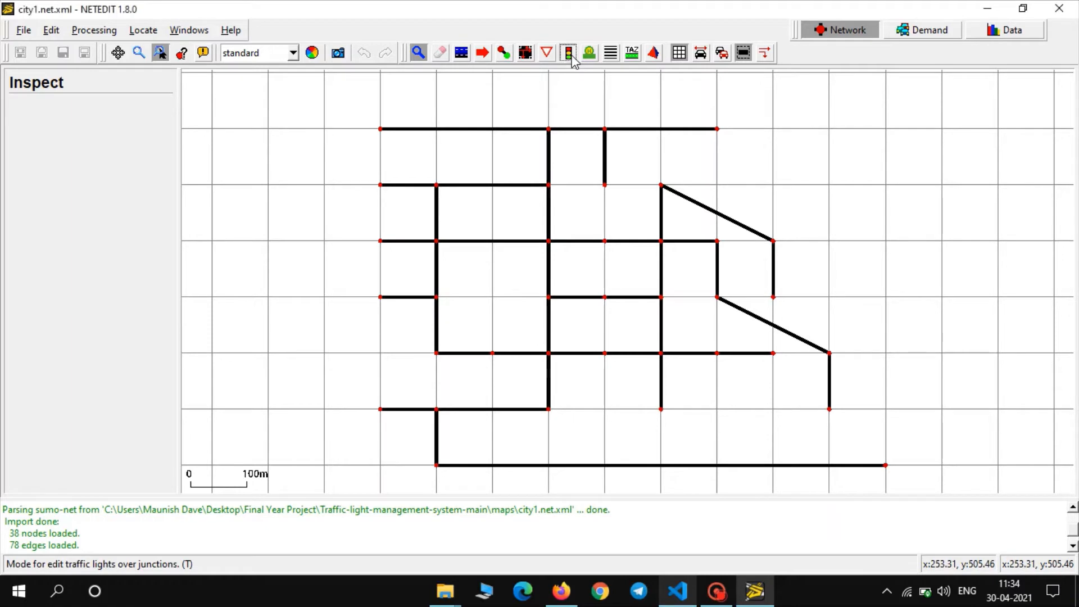
left_click(567, 53)
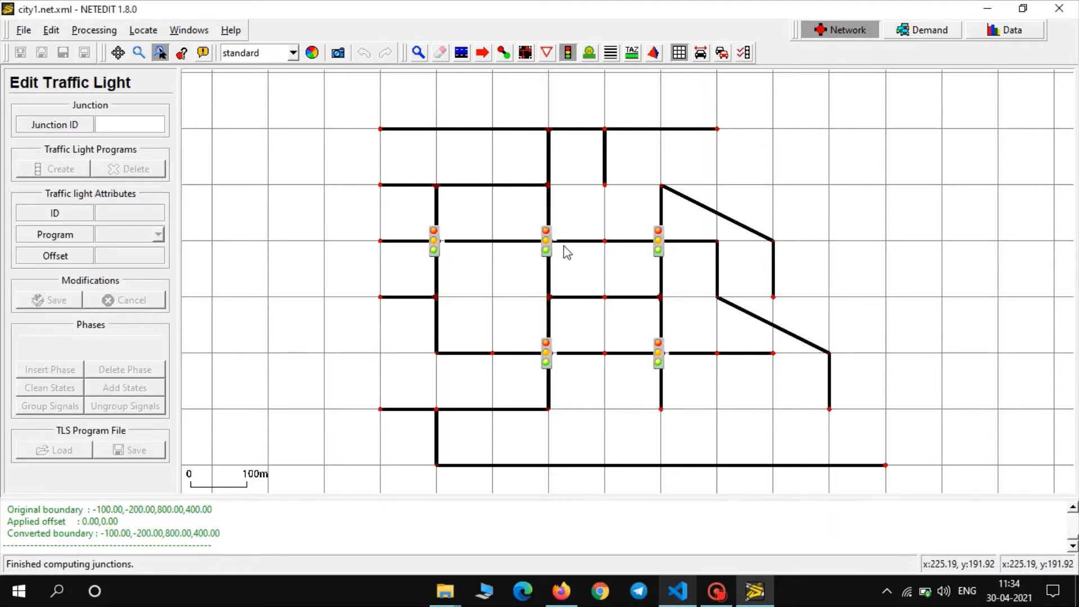
mouse_move(667, 351)
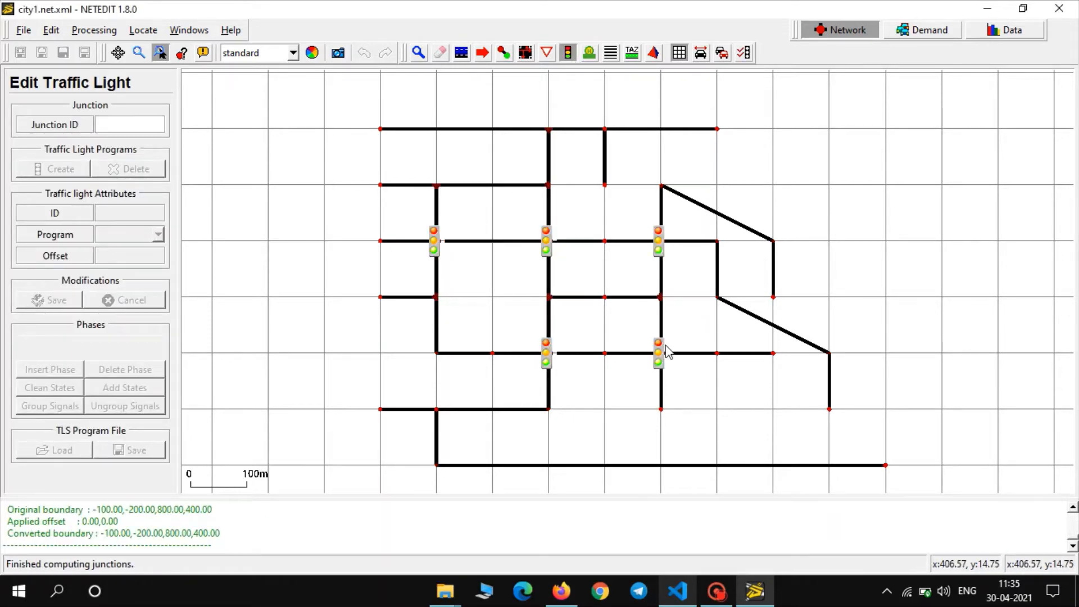
mouse_move(575, 382)
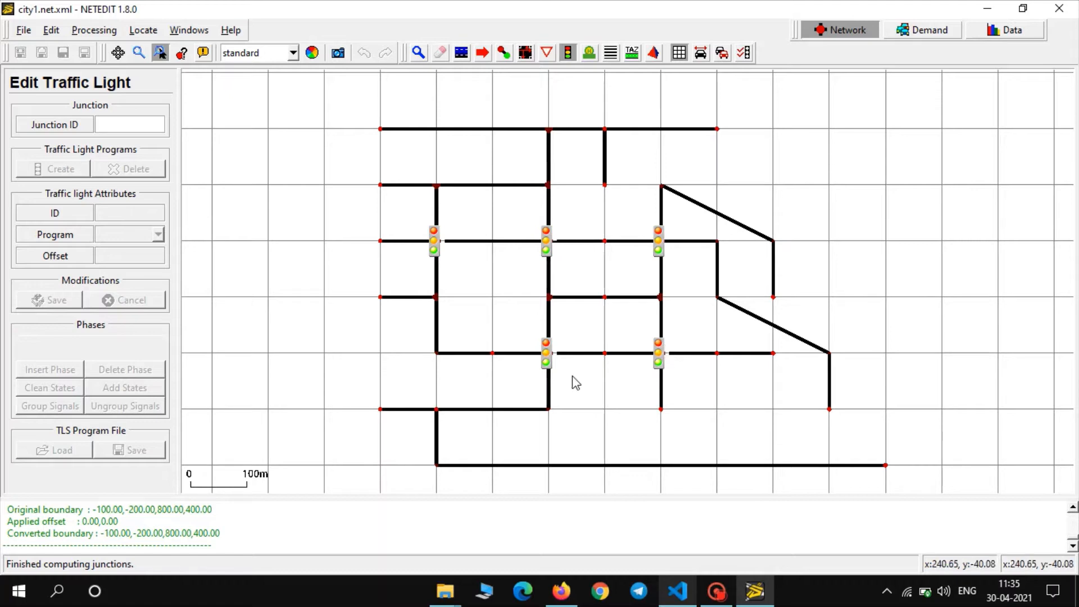
mouse_move(519, 372)
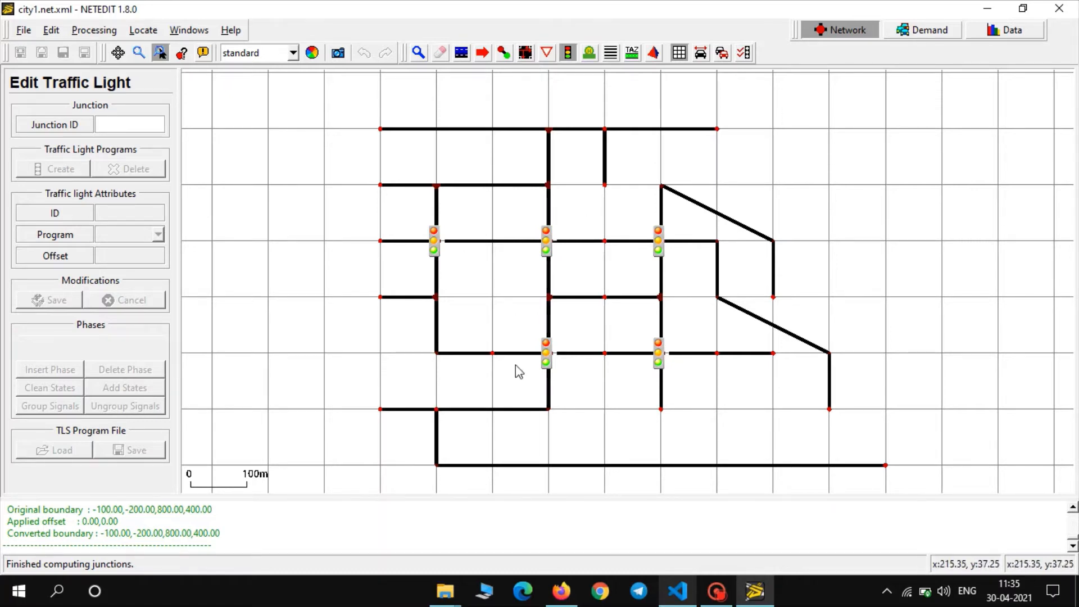
mouse_move(676, 590)
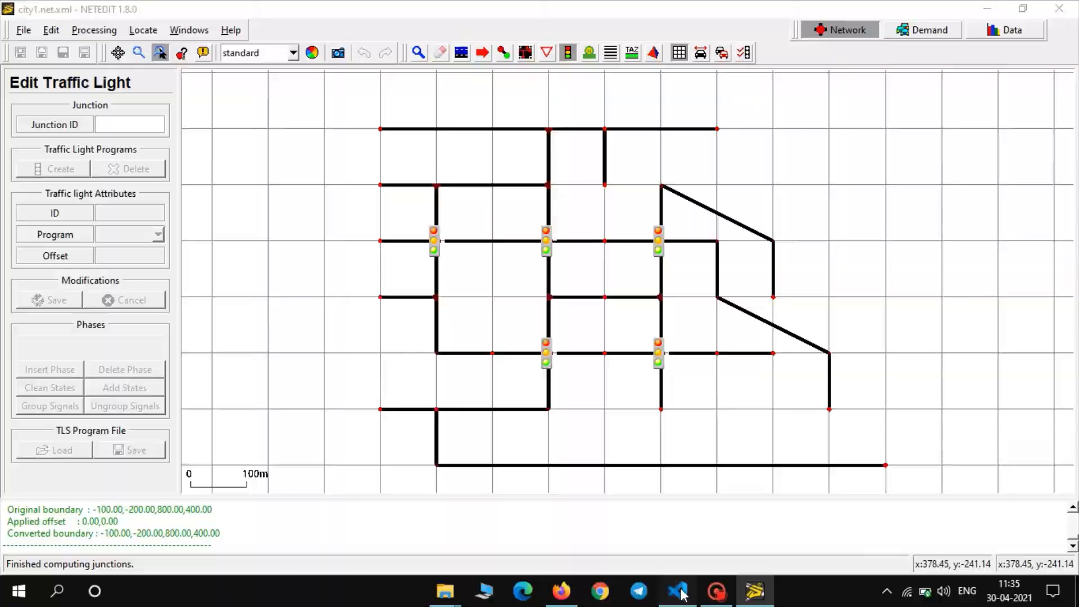
Step: Select the maps folder in the code editor, then bring up the project README in the browser
left_click(677, 590)
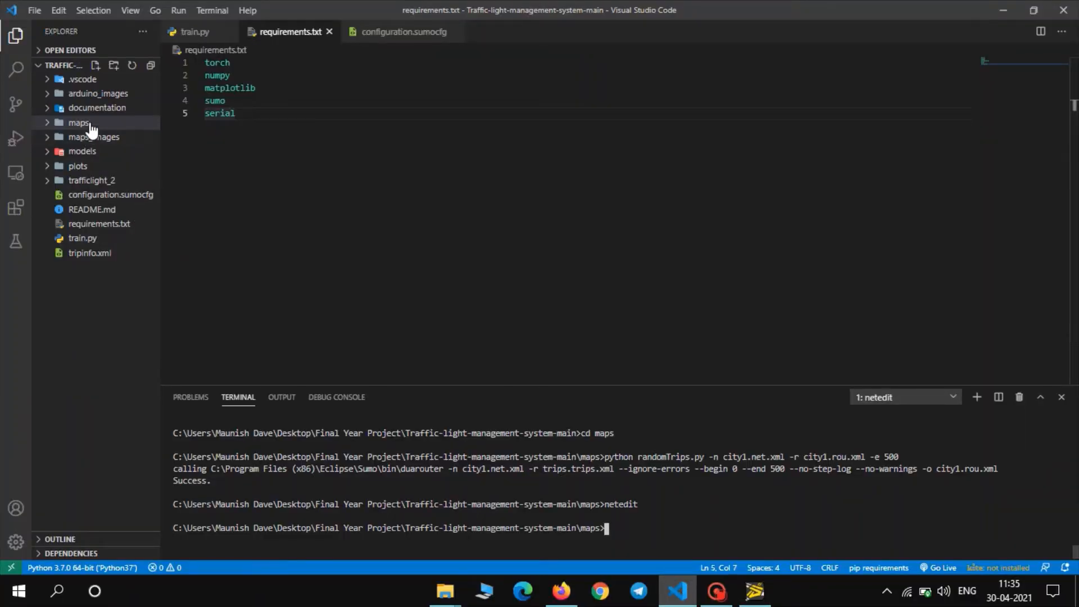
left_click(78, 122)
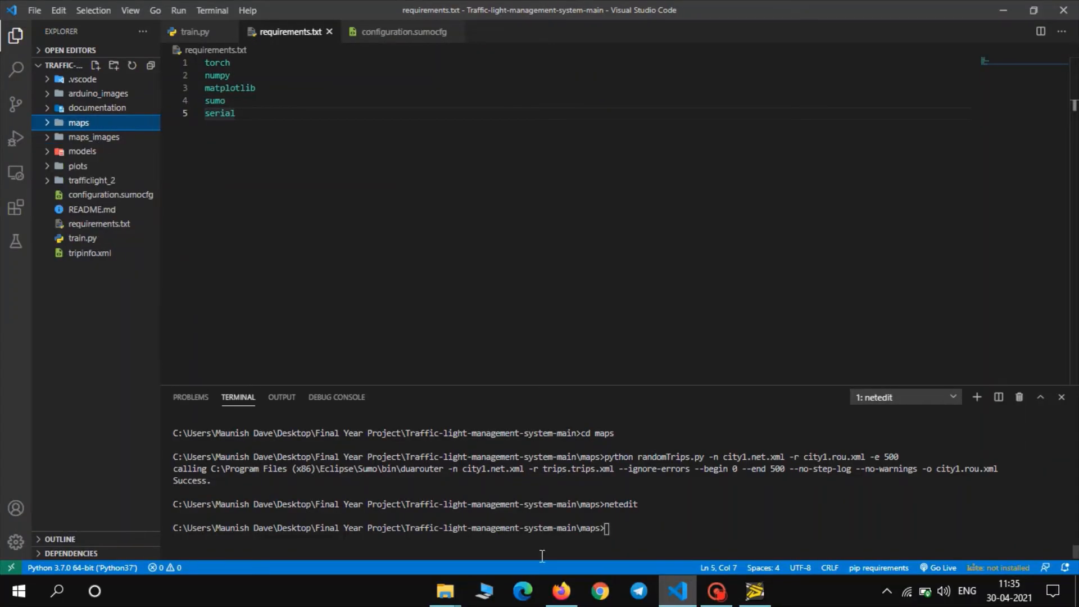
left_click(561, 590)
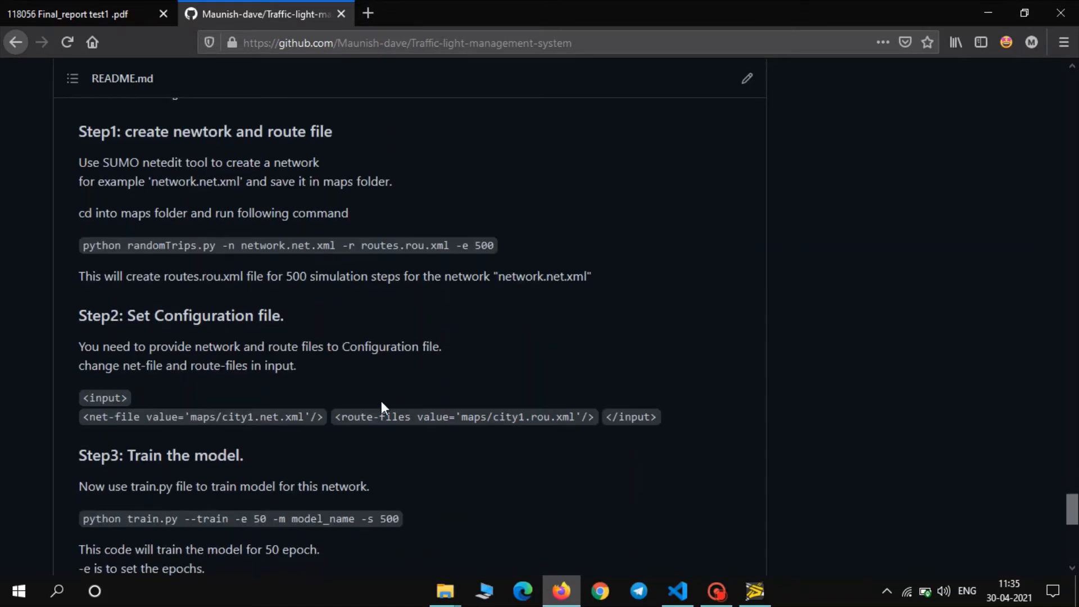
Step: Scroll the README back up to the Step1 randomTrips.py route-file command
scroll("up", 3)
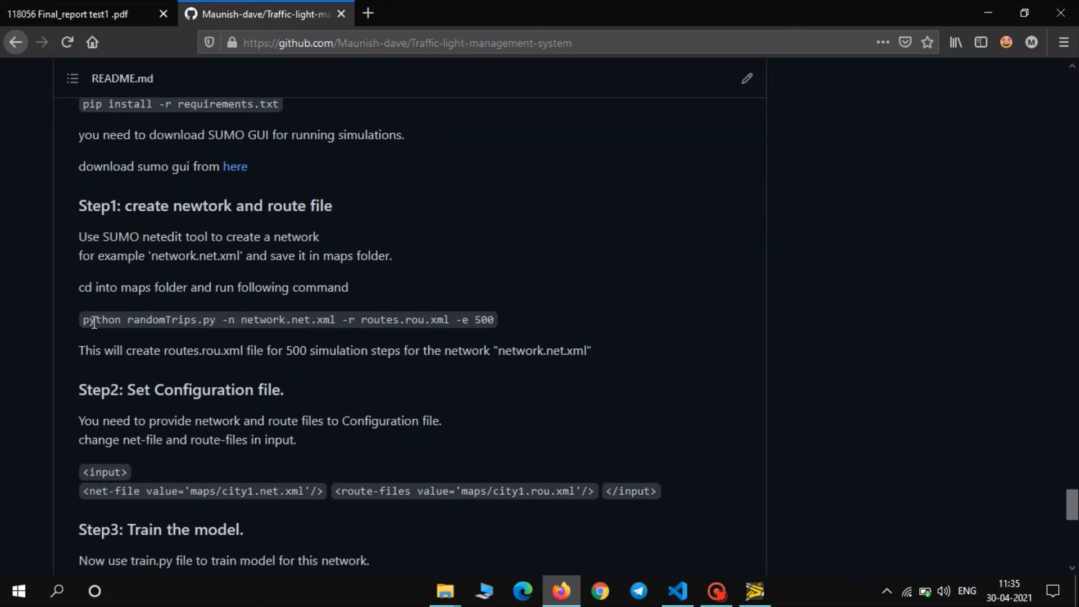
mouse_move(372, 322)
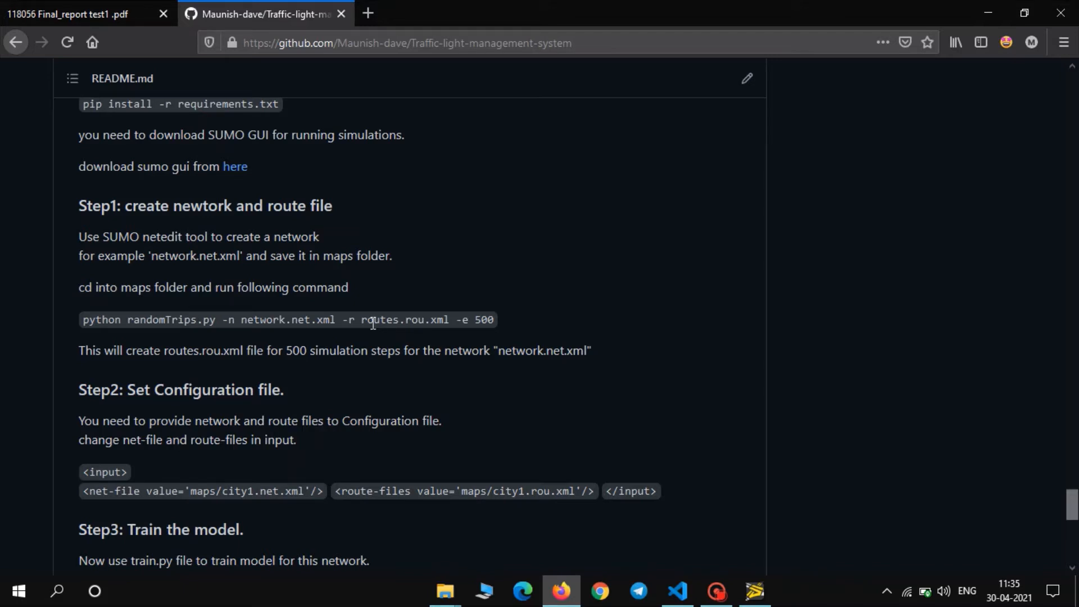
mouse_move(213, 320)
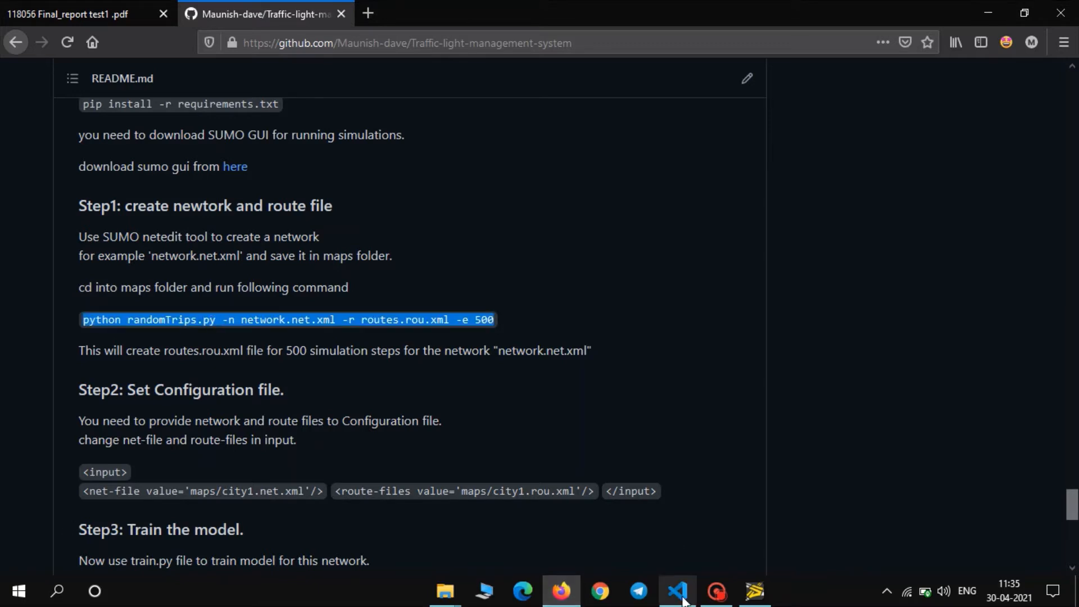
Step: Run python randomTrips.py -n network.net.xml -r routes.rou.xml -e 500 in the maps terminal
left_click(676, 590)
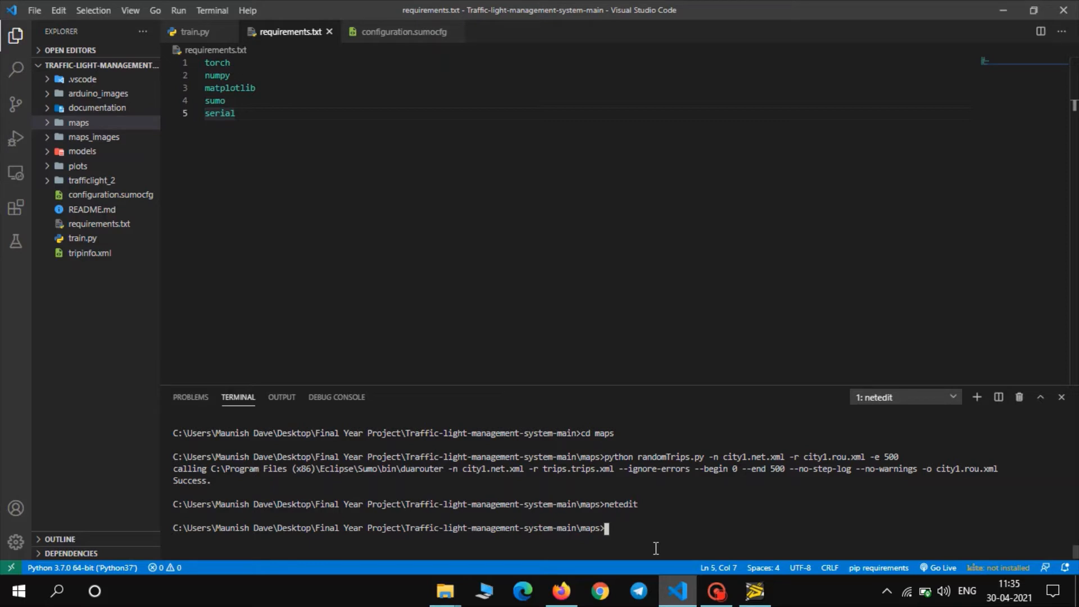
type("python randomTrips.py -n network.net.xml -r routes.rou.xml -e 500")
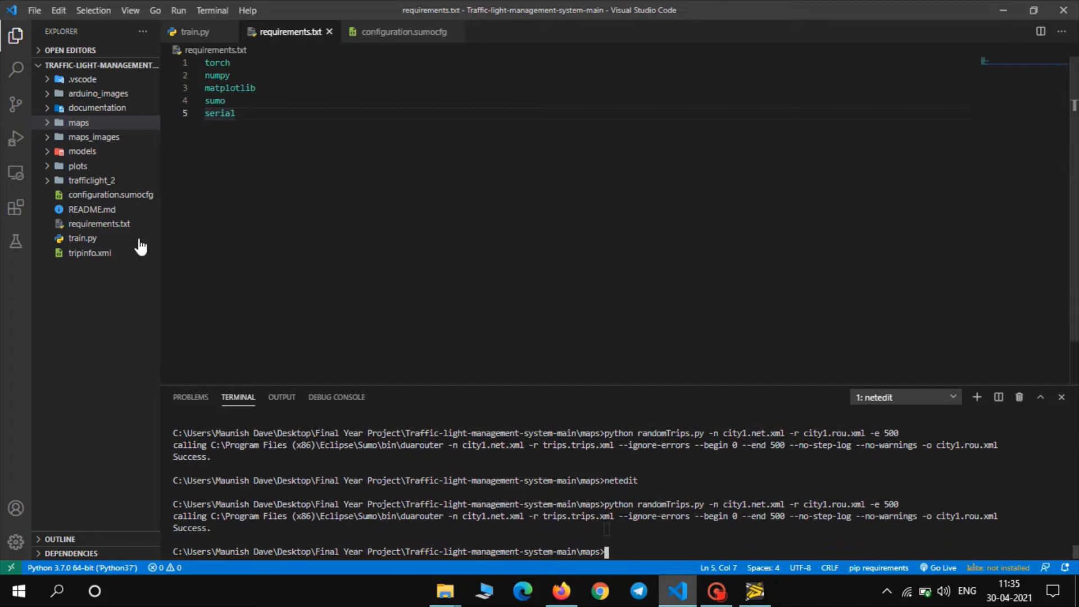
Step: Check the generated files in the maps folder and the README, then return to the editor
left_click(78, 121)
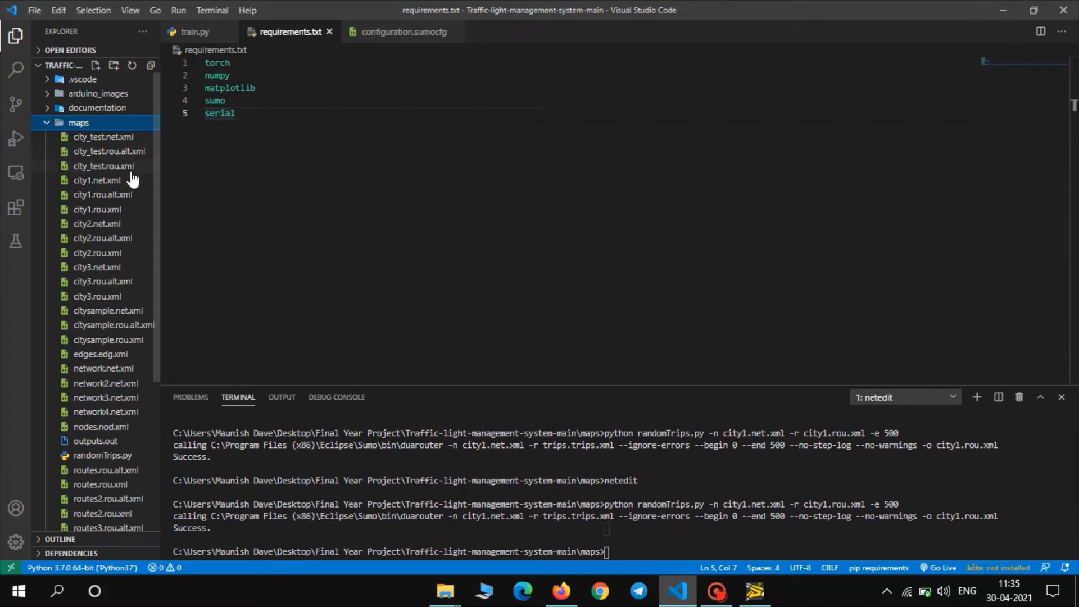
mouse_move(117, 209)
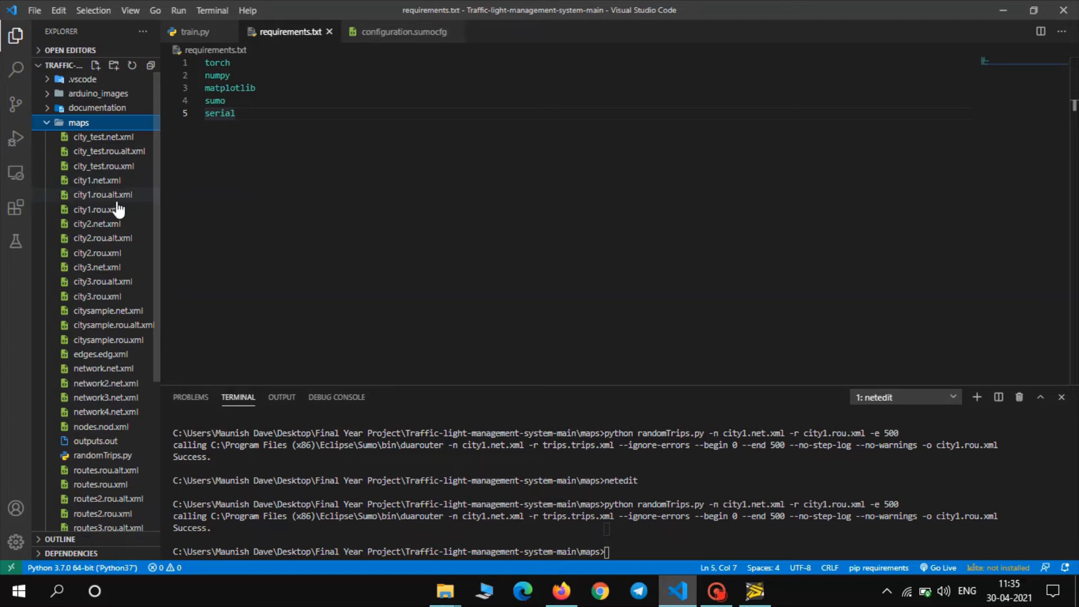
left_click(77, 121)
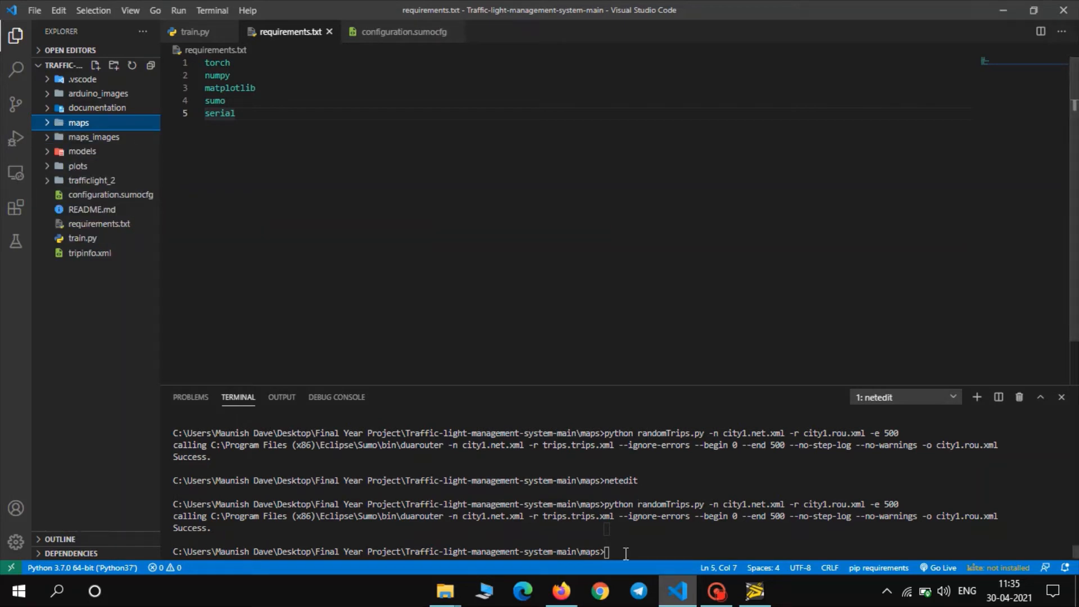
left_click(560, 590)
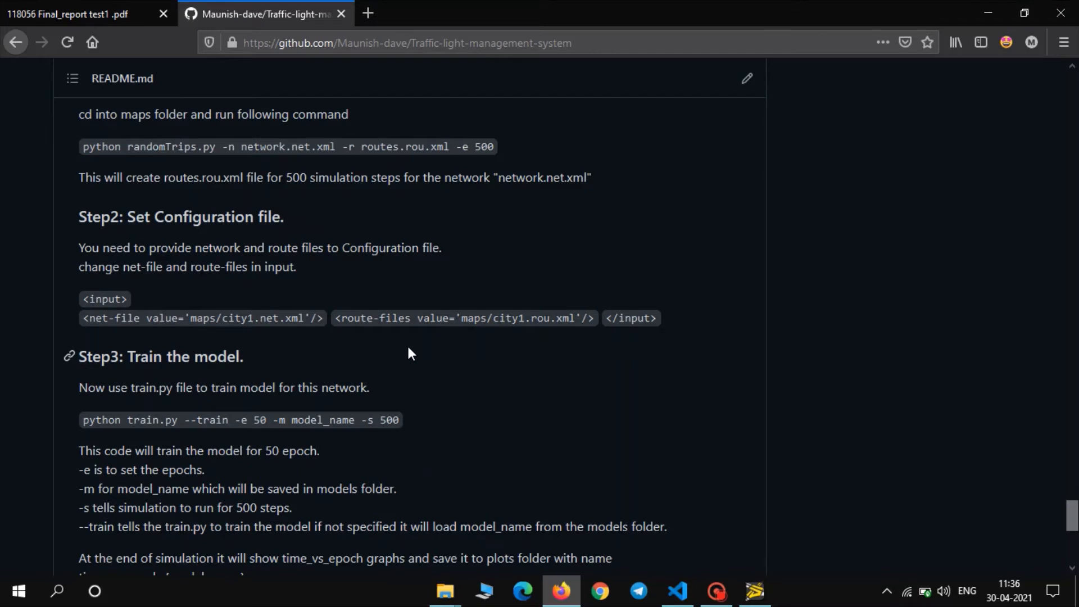
mouse_move(244, 318)
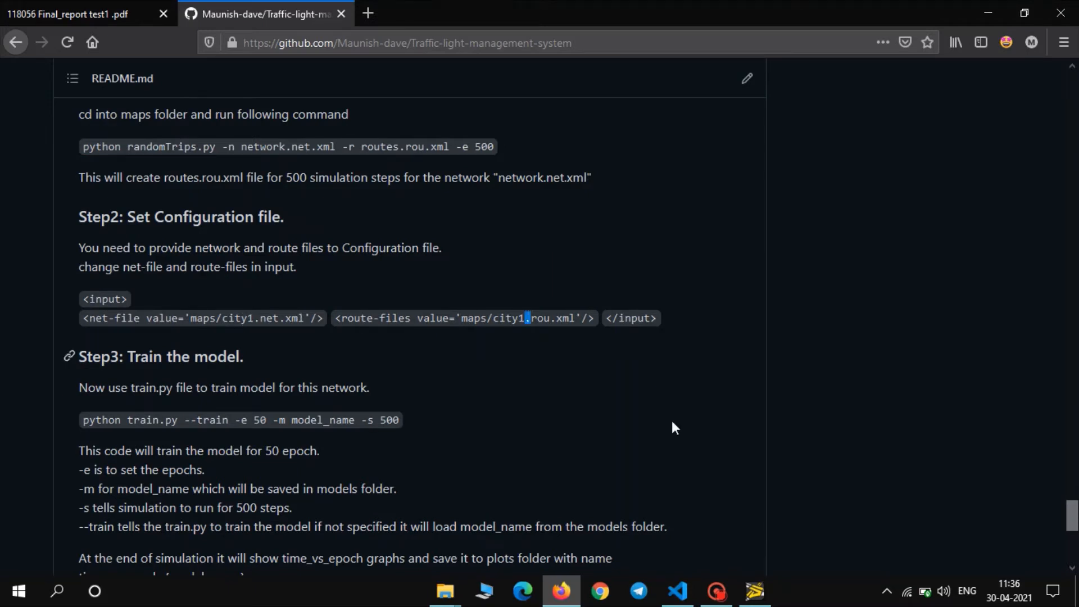
left_click(676, 590)
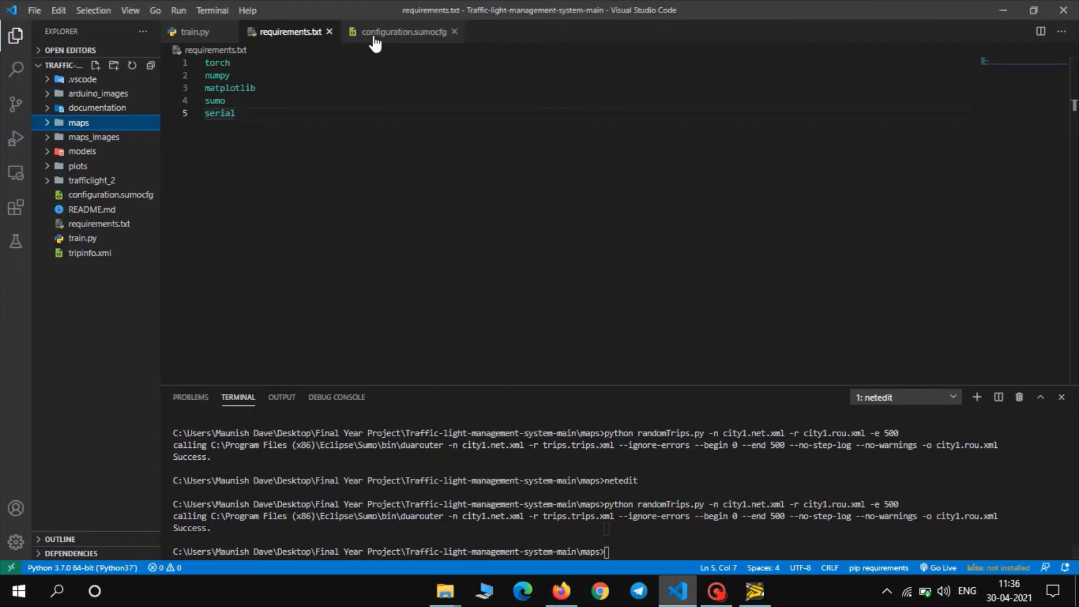
Step: Inspect configuration.sumocfg's city1 net-file and route-files entries, start a cd, and switch to the README
left_click(403, 31)
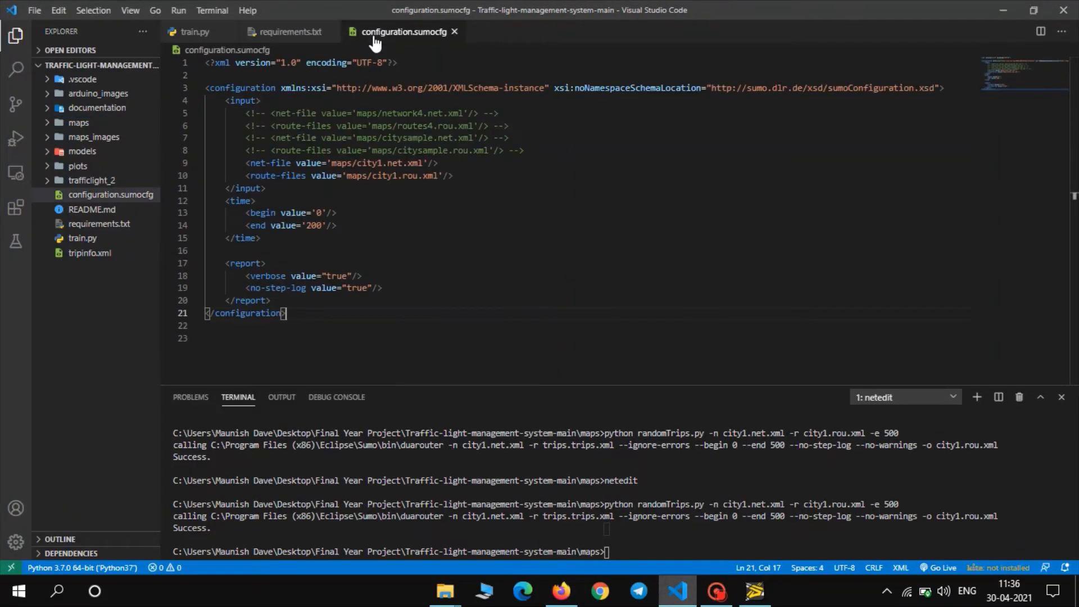
mouse_move(445, 179)
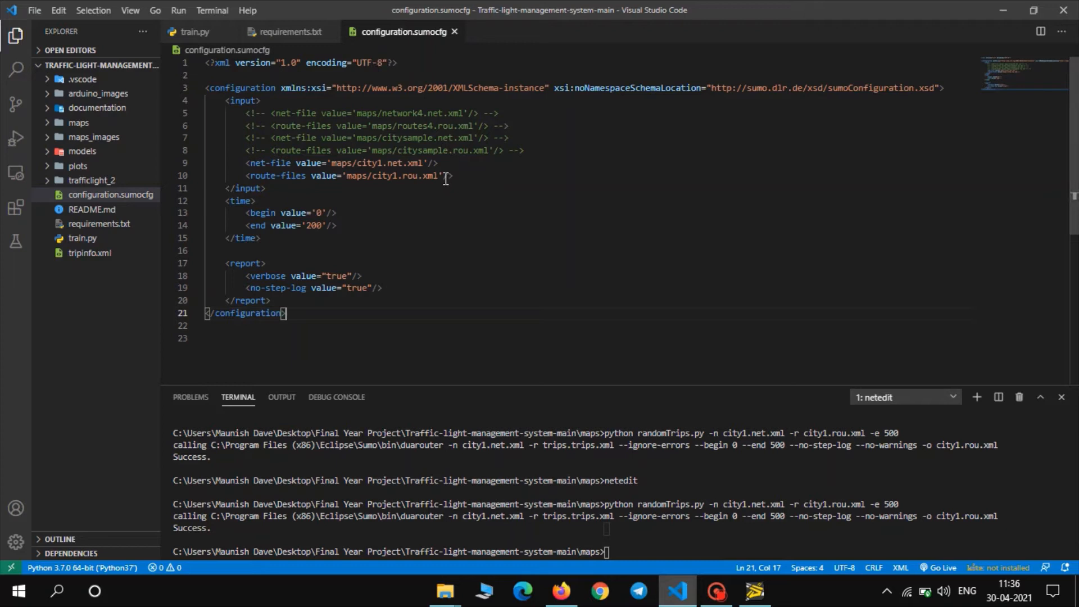
left_click(448, 176)
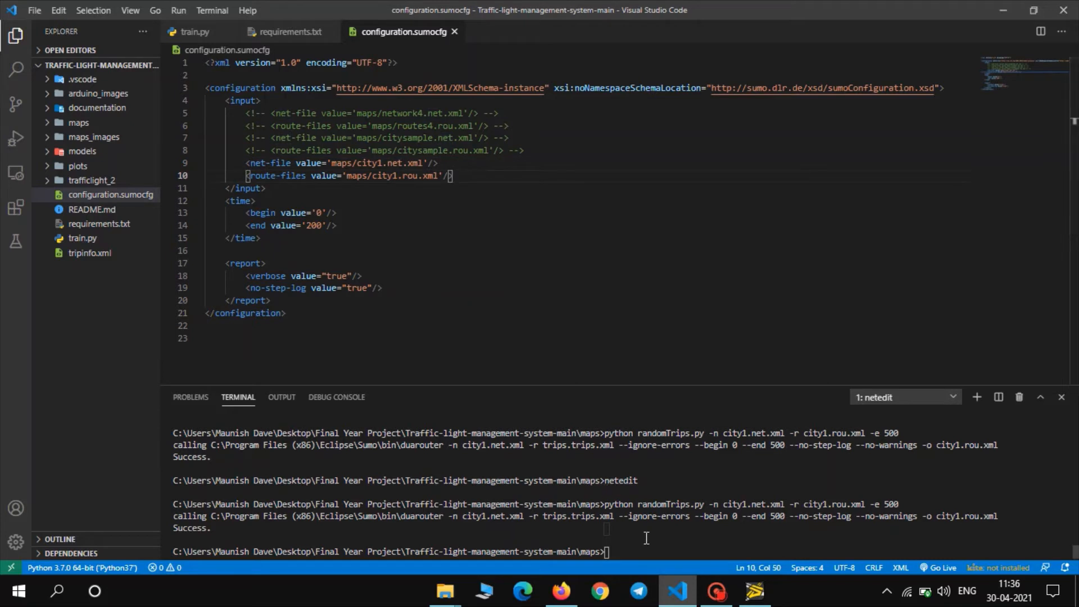
type("cd..")
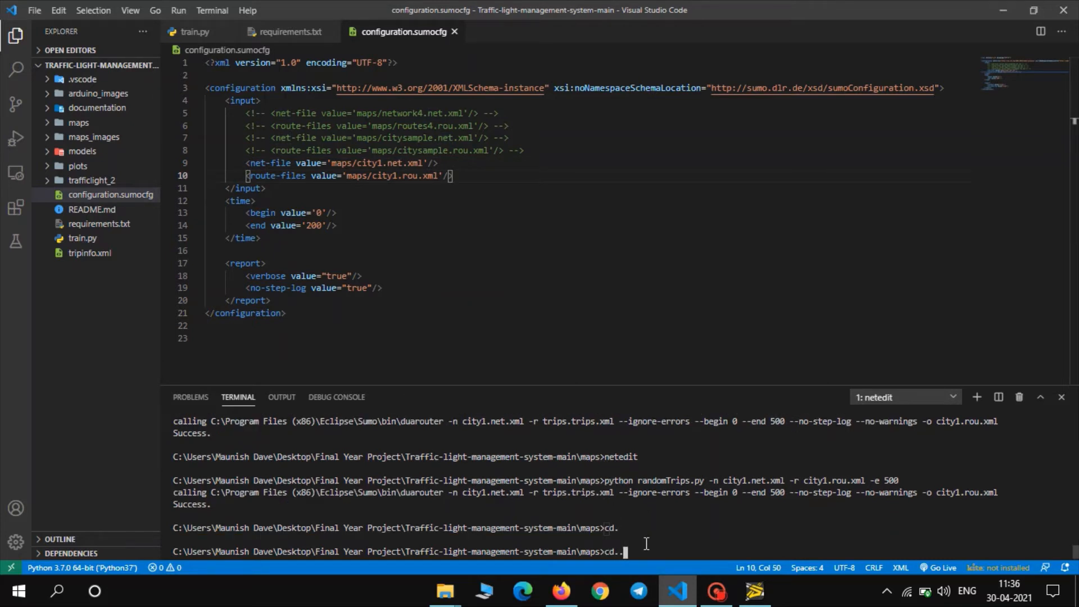
left_click(562, 590)
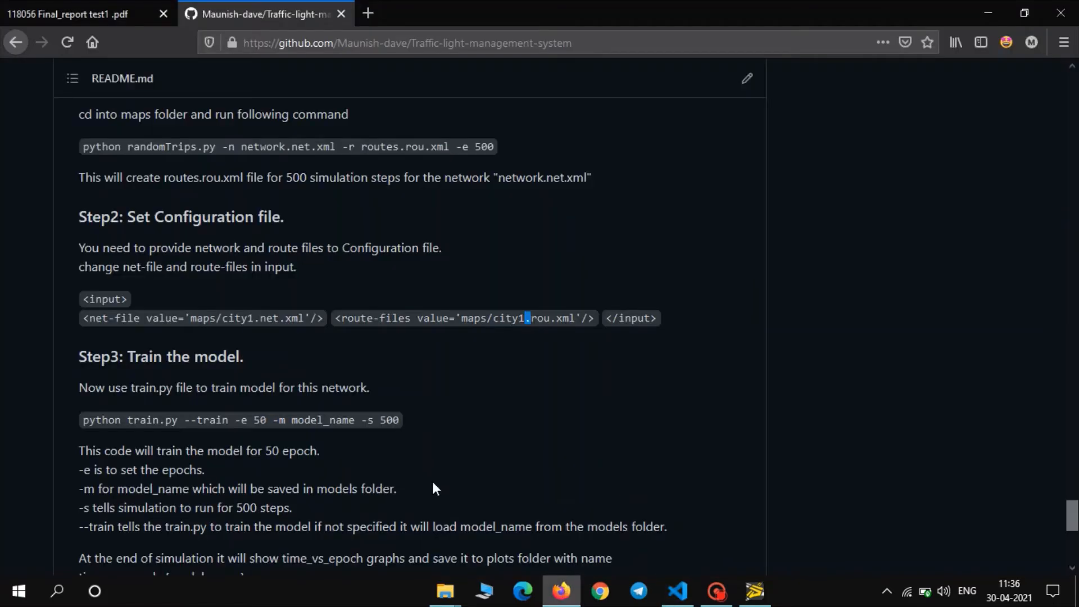
Step: Scroll to Step3 and select the python train.py command, then pick out its epochs option
scroll("down", 3)
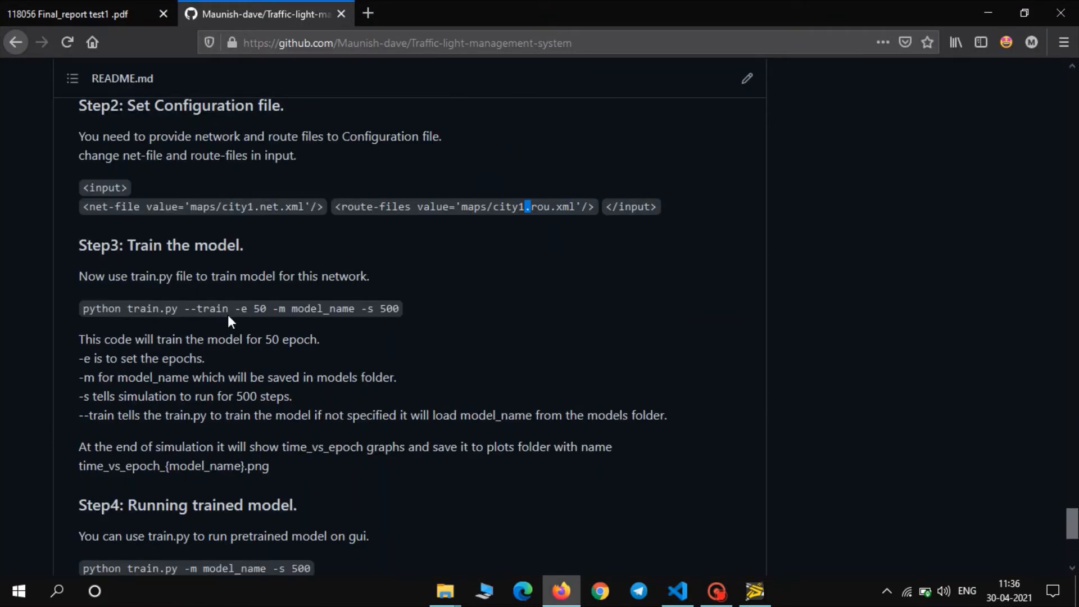
scroll("down", 3)
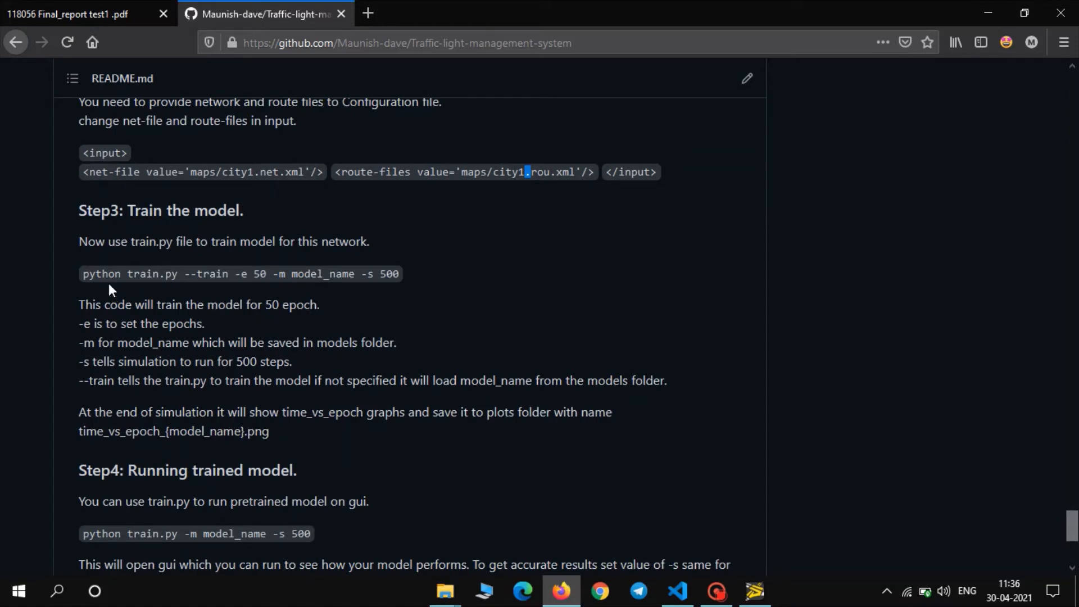
triple_click(240, 273)
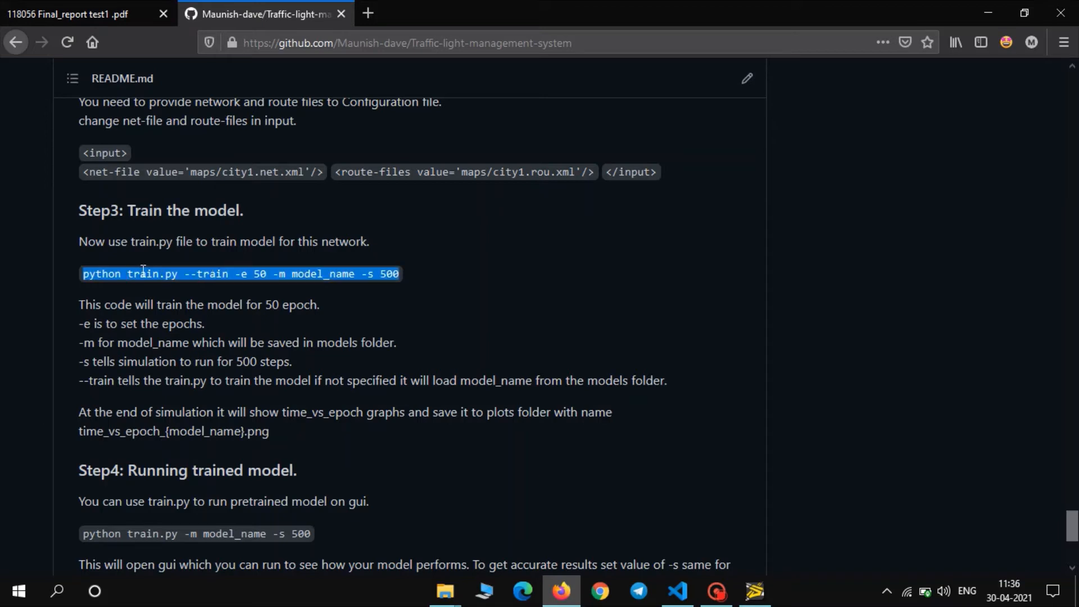
double_click(213, 273)
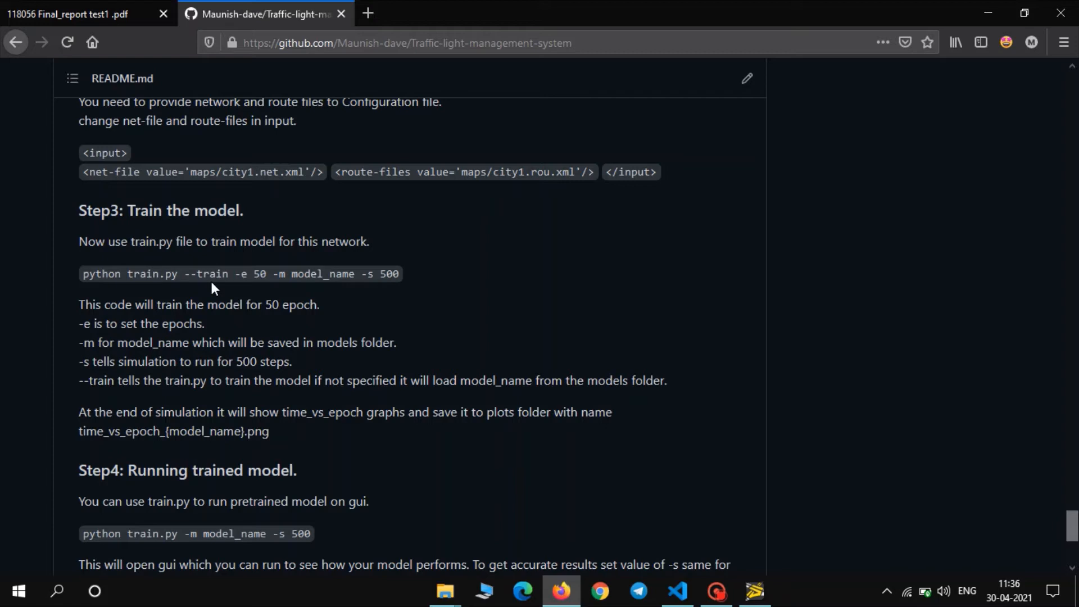
double_click(244, 274)
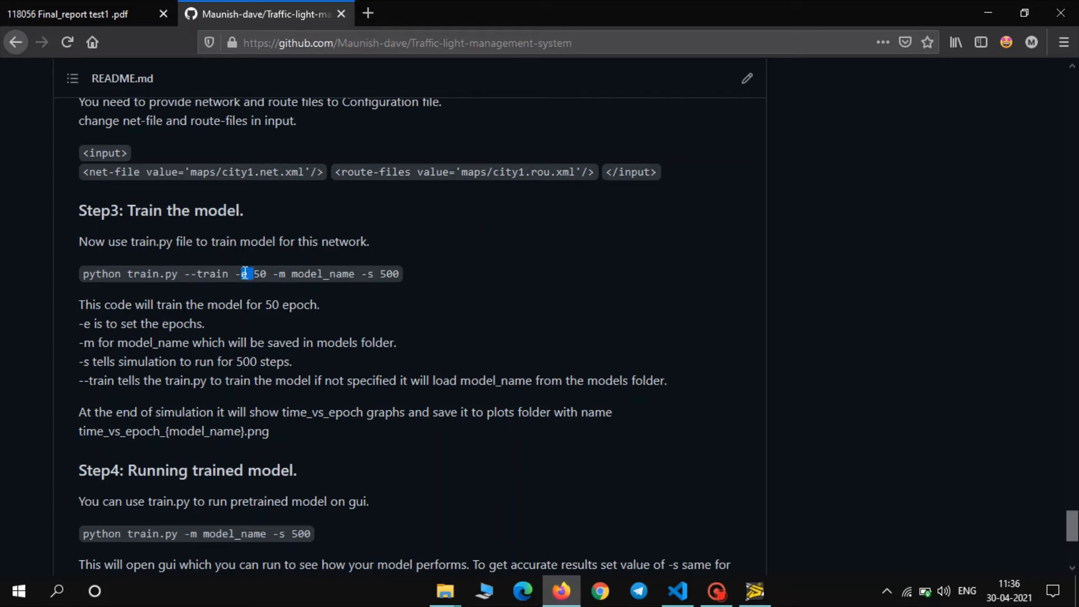
mouse_move(265, 274)
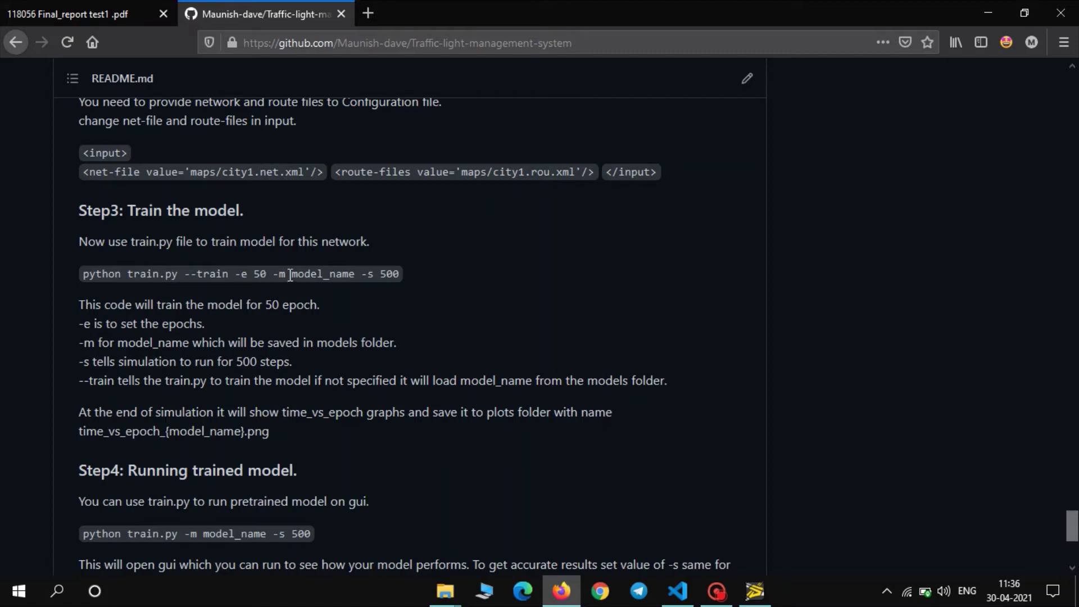
Step: Pick out the model_name argument, reselect the whole command, and return to the code editor
double_click(322, 274)
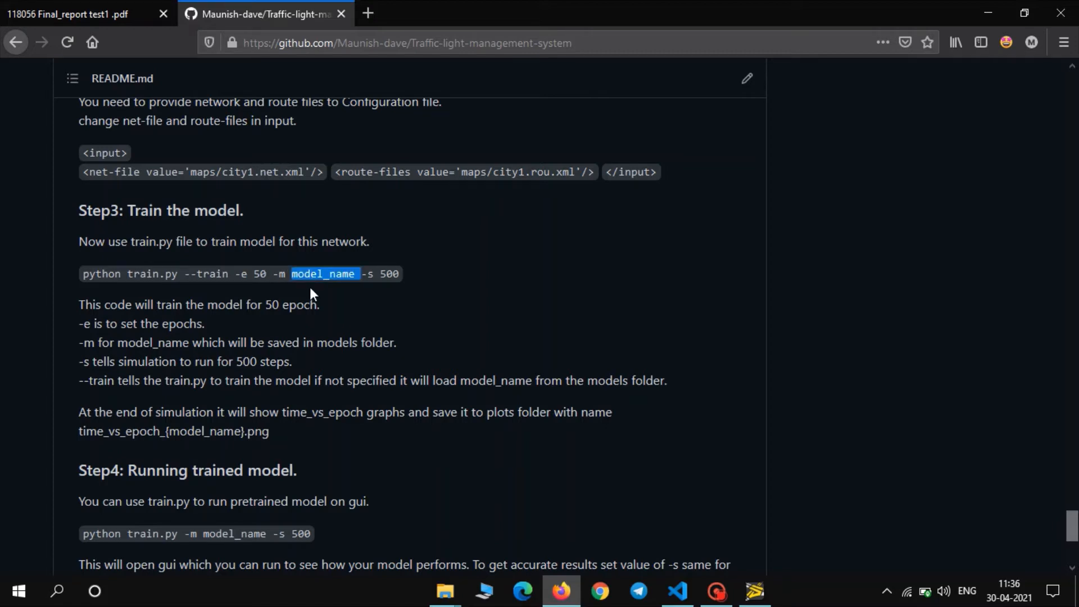
left_click(323, 274)
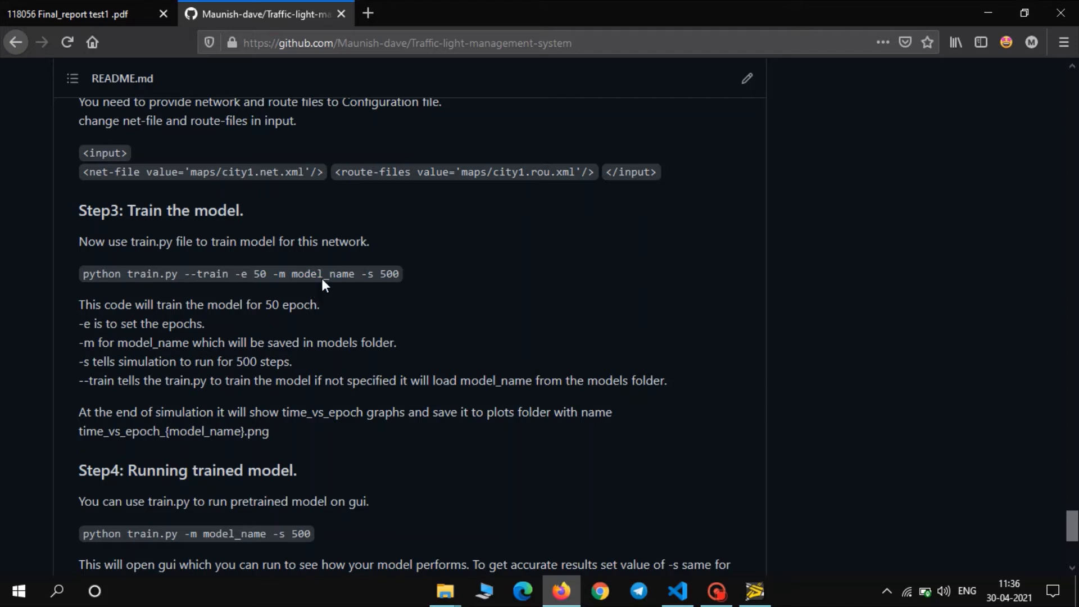
mouse_move(402, 283)
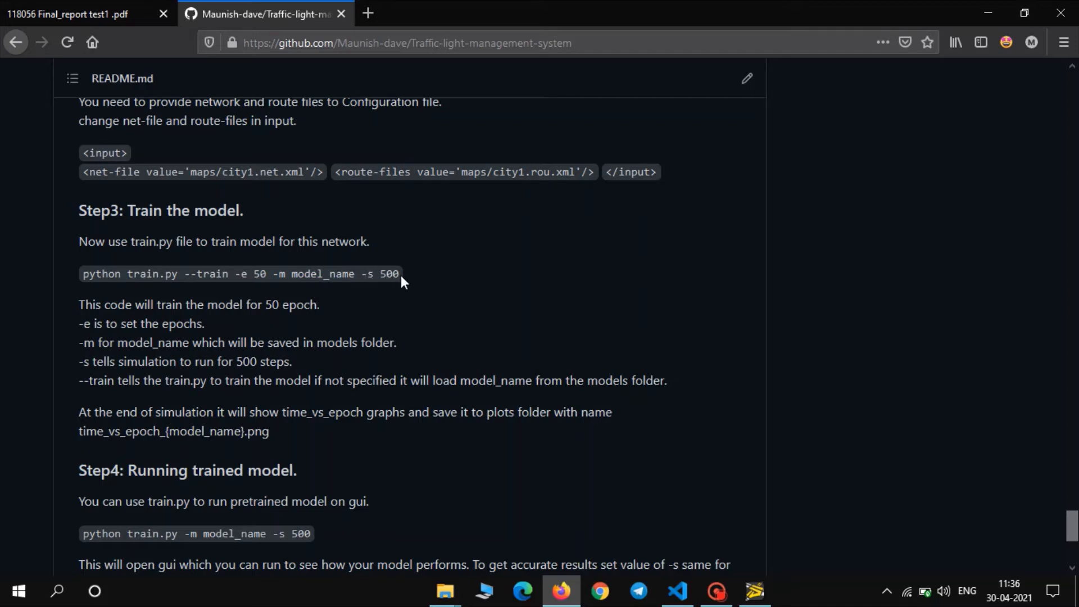
triple_click(239, 273)
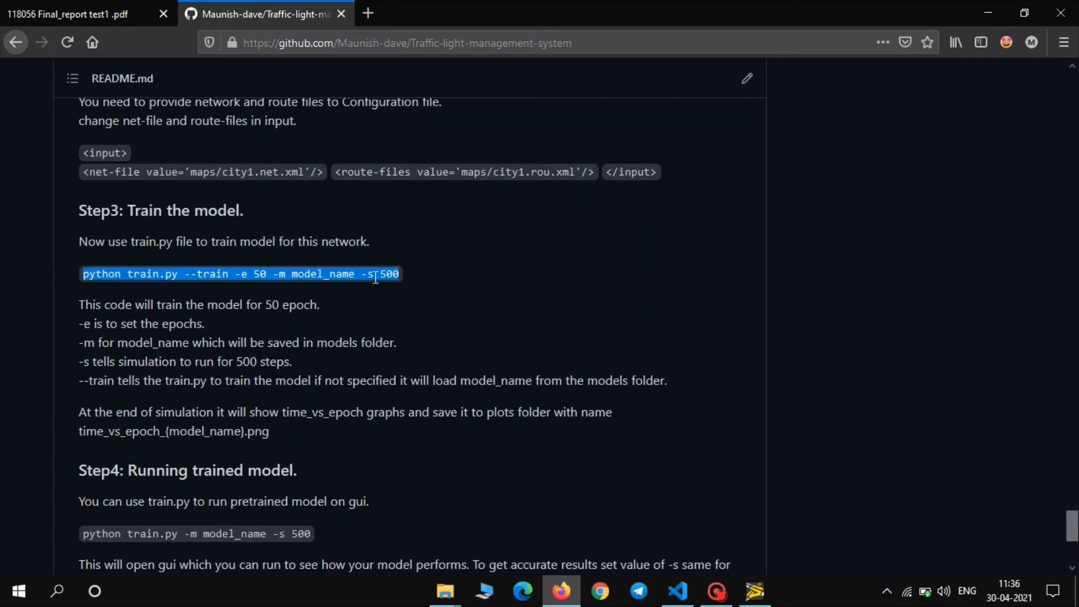
left_click(677, 590)
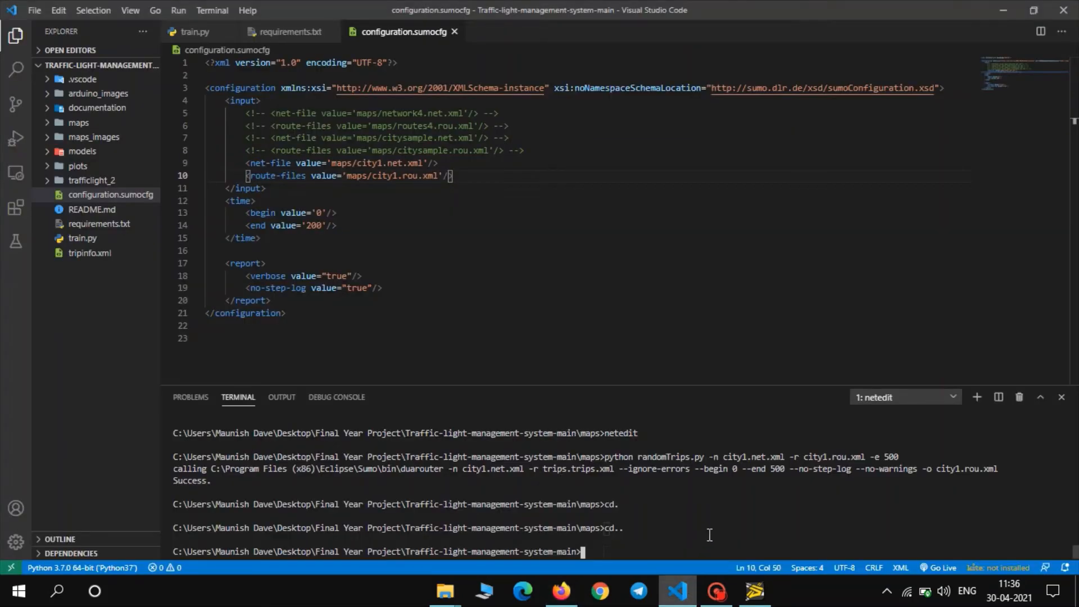
Step: Enter python train.py --train with 30 epochs, 500 steps and model name model_city_1_test
type("python train.py --train -e 50 -m model_name -s 50")
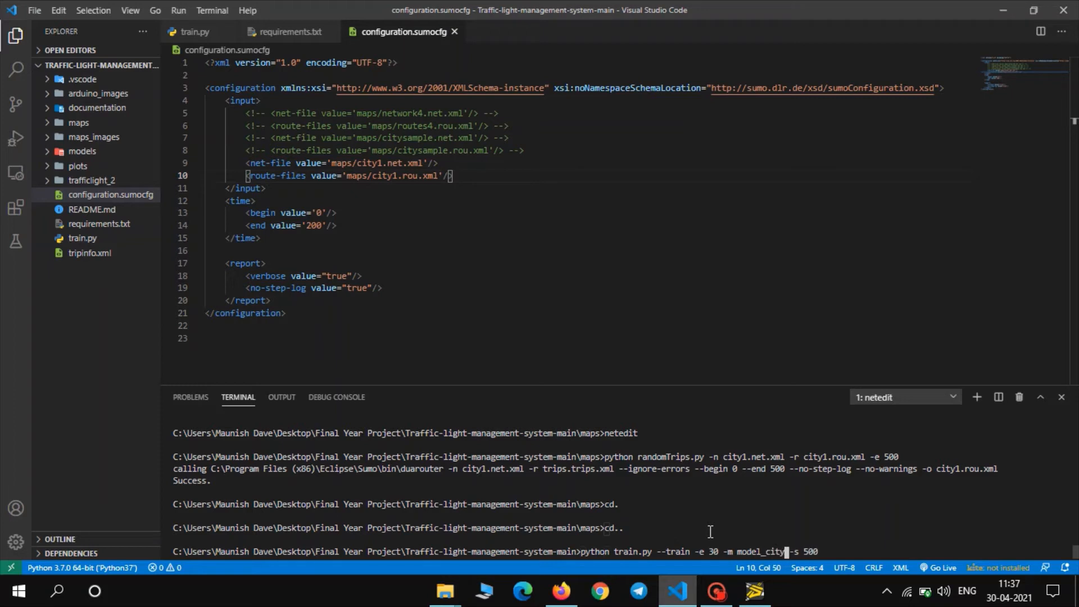
type("_1_t")
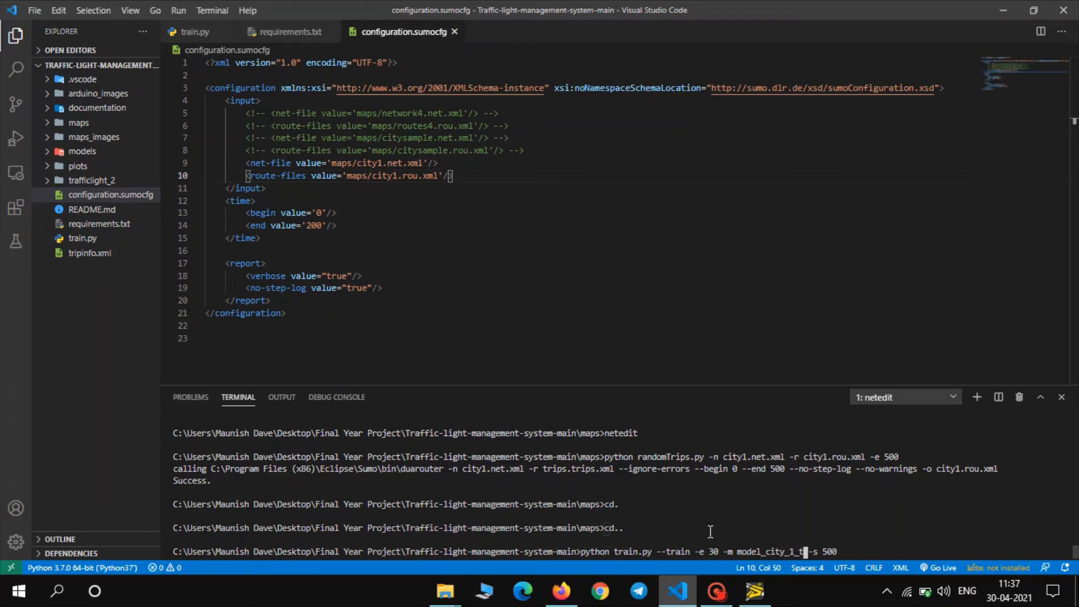
type("est")
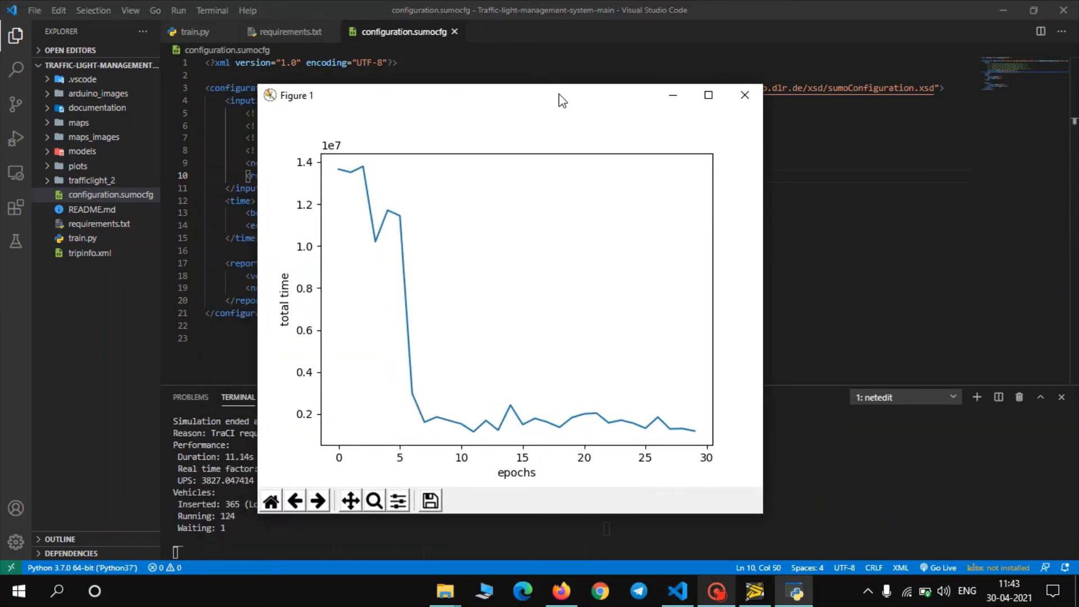
mouse_move(480, 97)
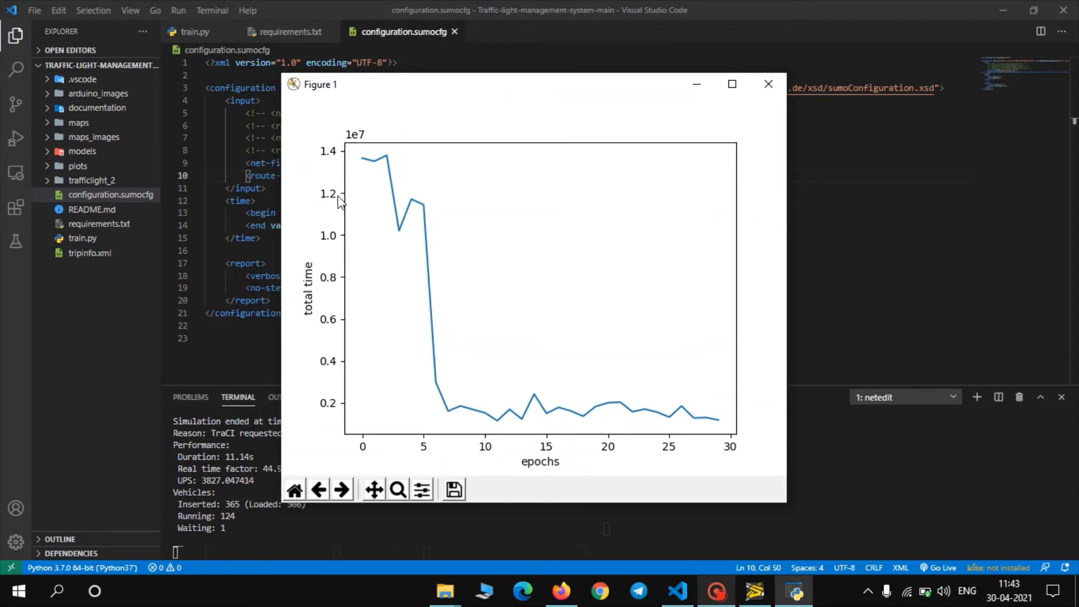
mouse_move(344, 325)
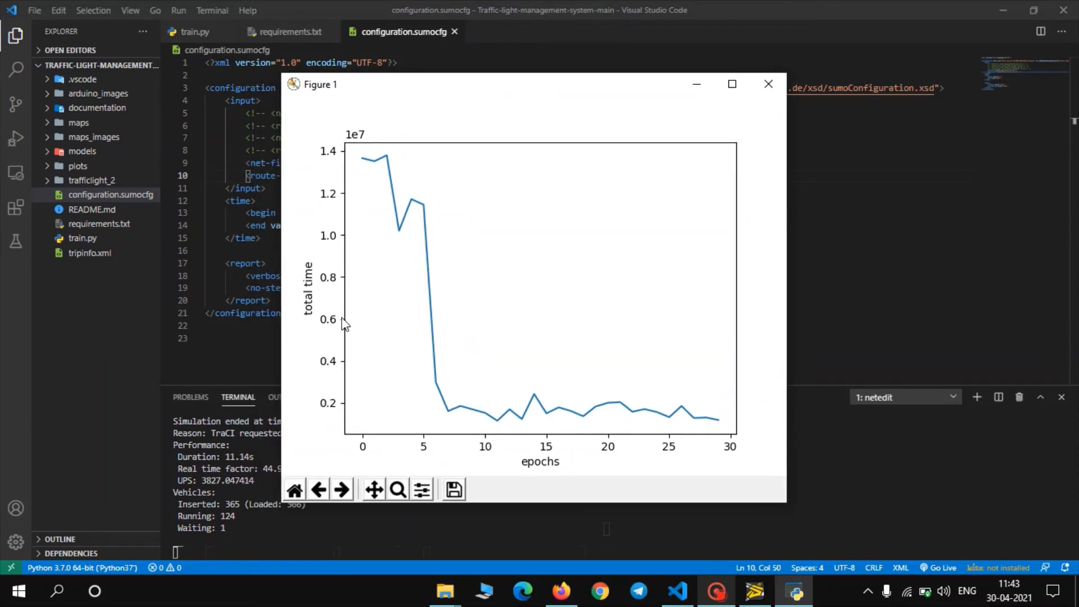
mouse_move(334, 310)
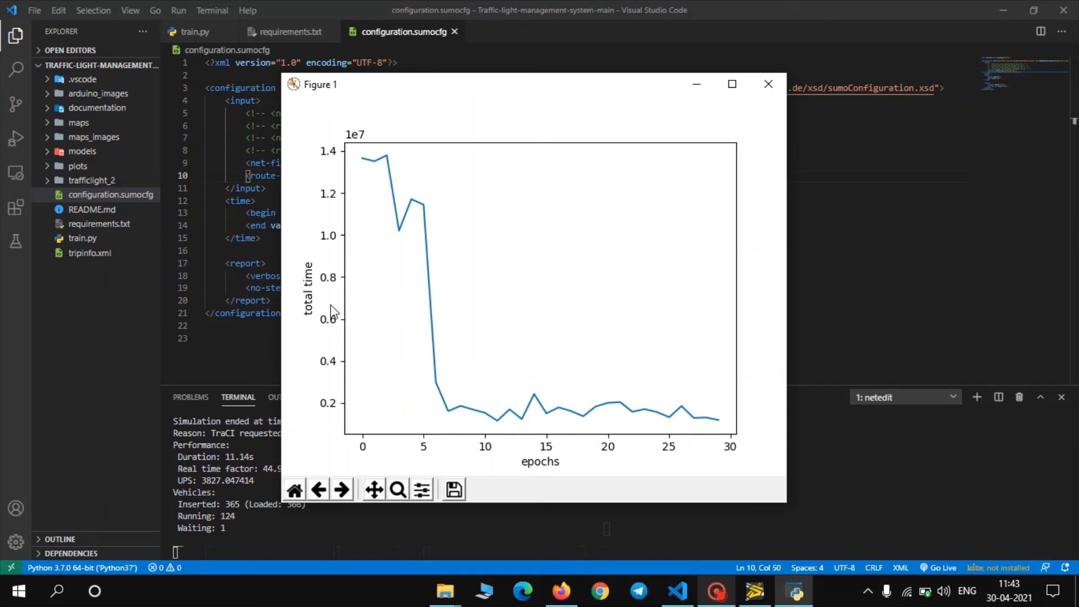
mouse_move(372, 462)
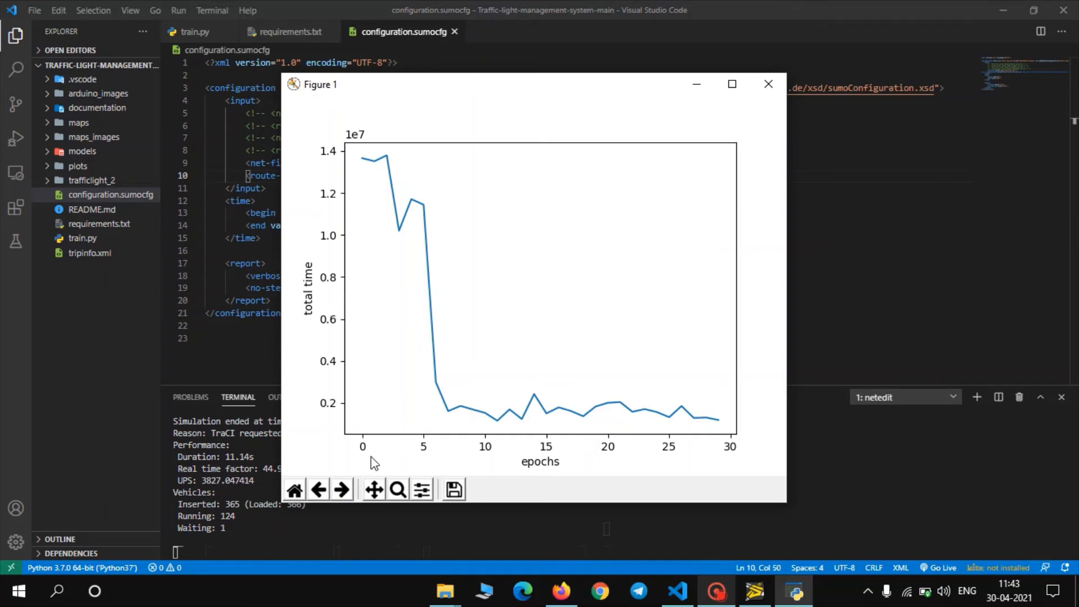
mouse_move(383, 458)
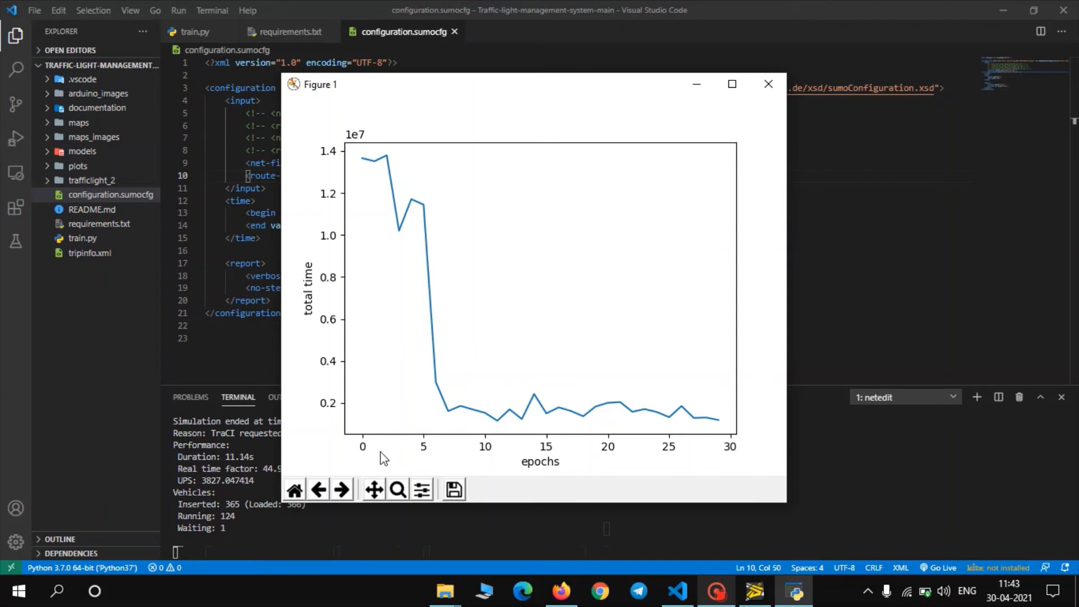
mouse_move(700, 449)
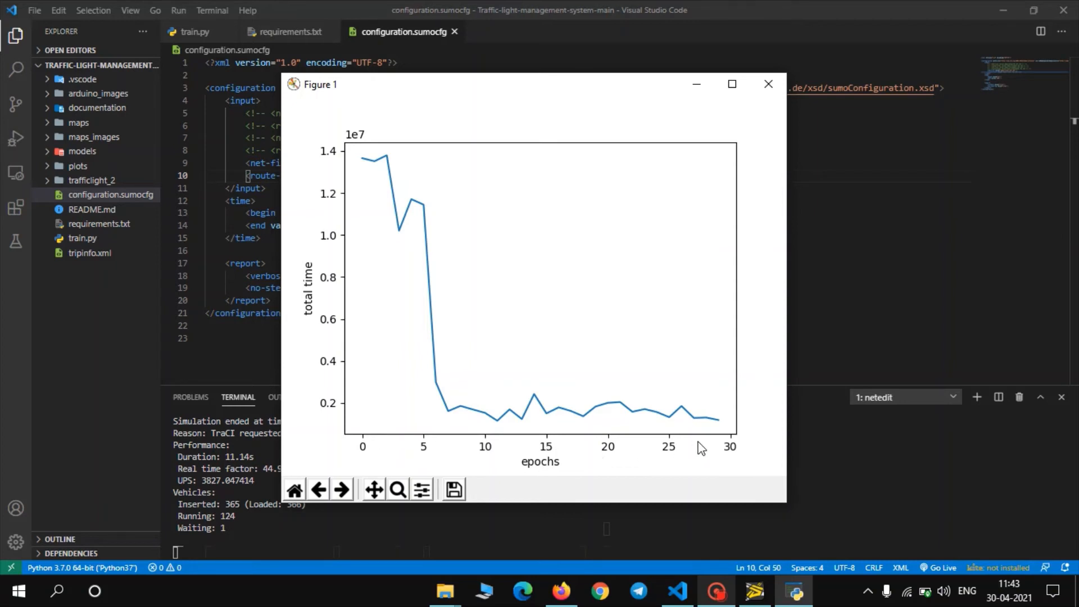
mouse_move(425, 269)
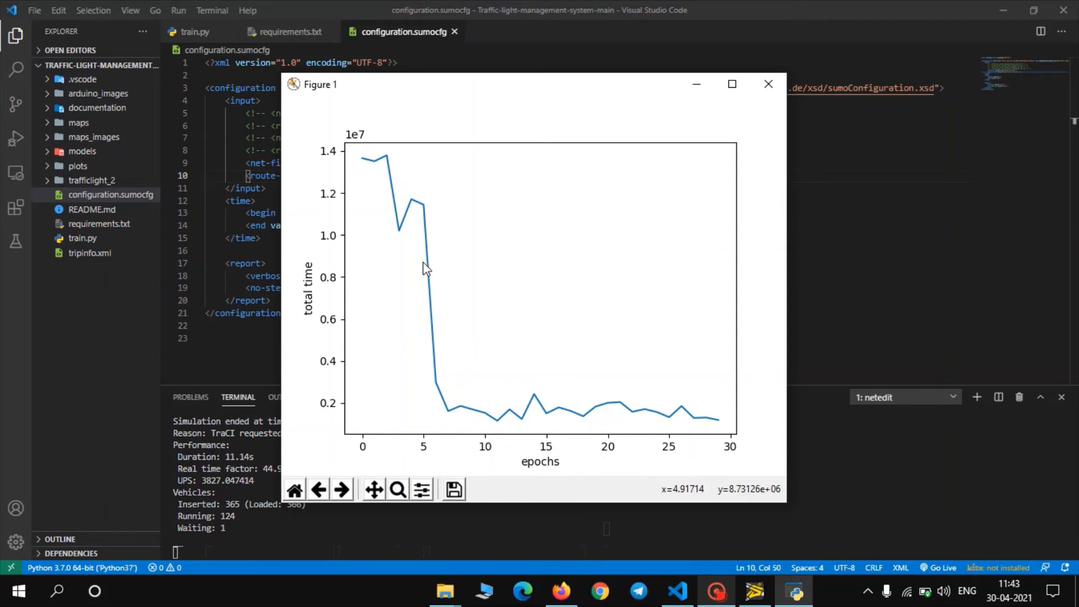
mouse_move(364, 165)
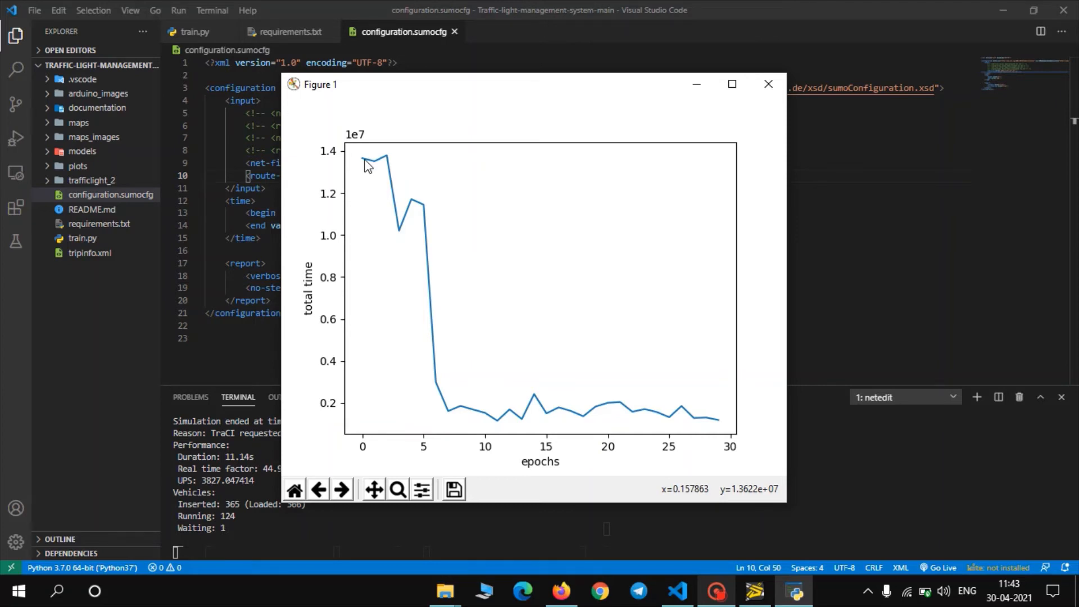
mouse_move(524, 418)
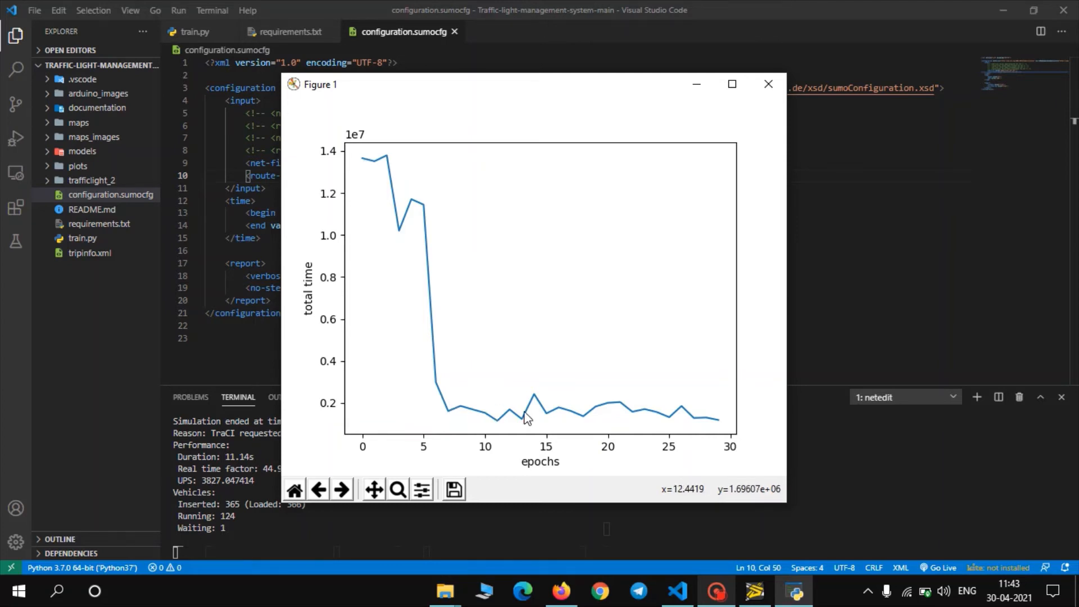
mouse_move(616, 422)
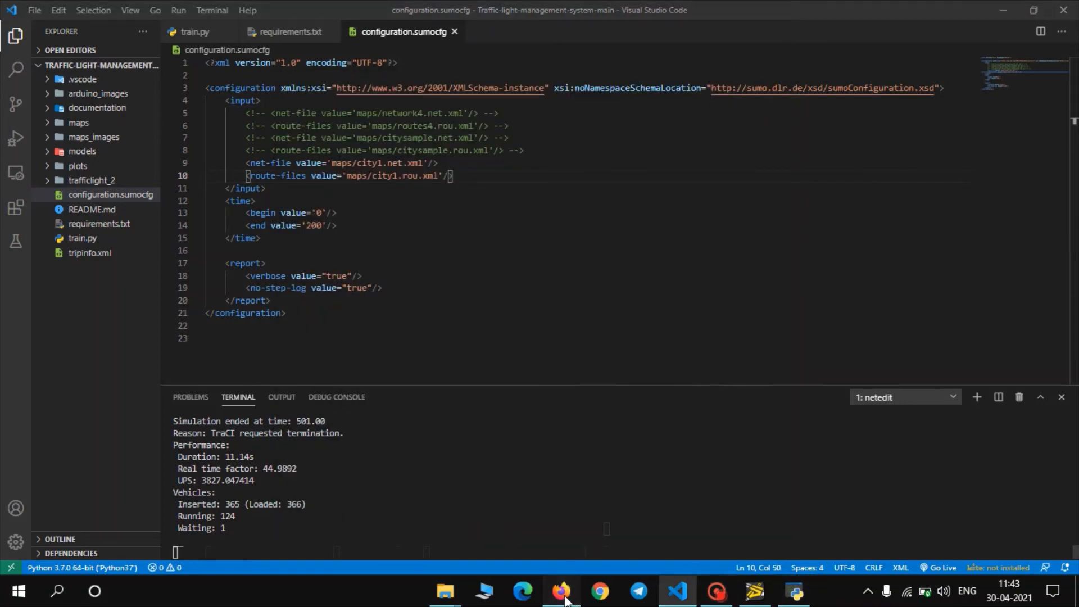
Step: Review the README's Step4 on running a trained model, then return to the editor's epoch graph
left_click(561, 590)
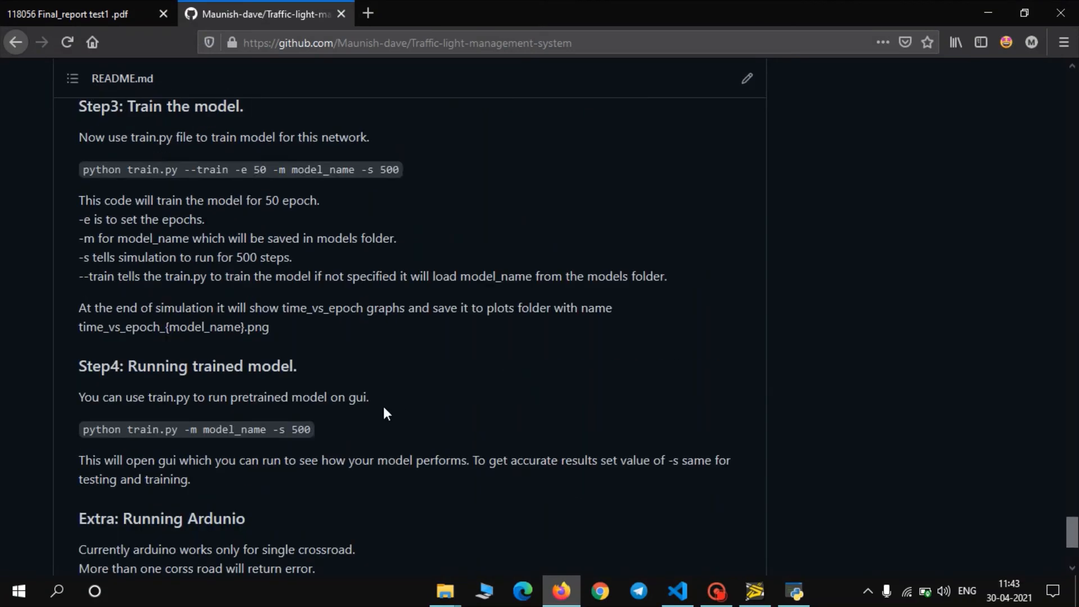
scroll("down", 3)
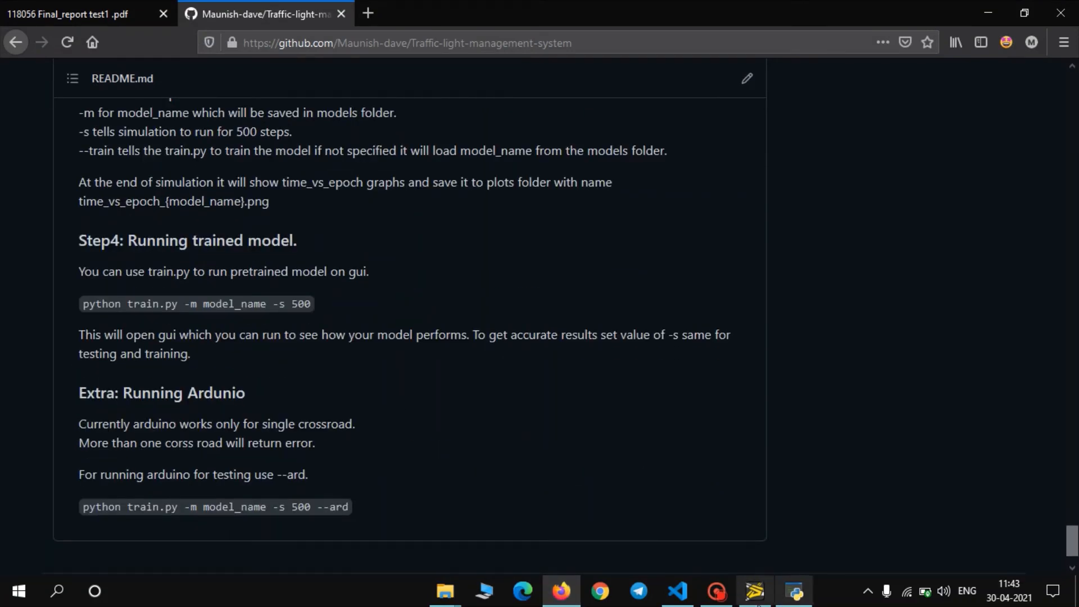
left_click(676, 590)
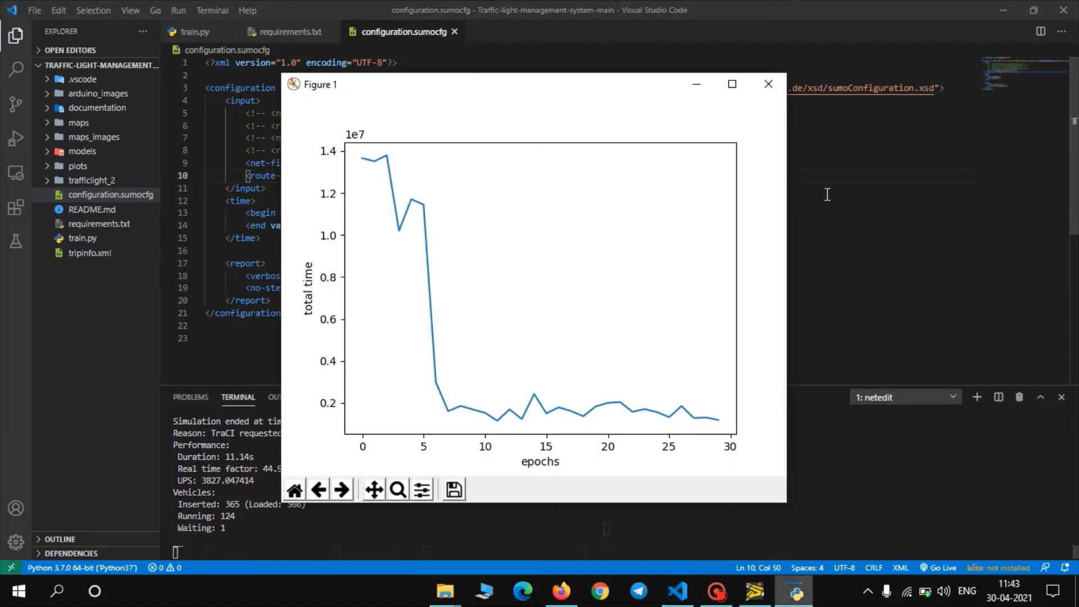
Step: Close the Figure 1 graph and run train.py with model_city_1_test for 500 steps, dropping -e 30
left_click(769, 83)
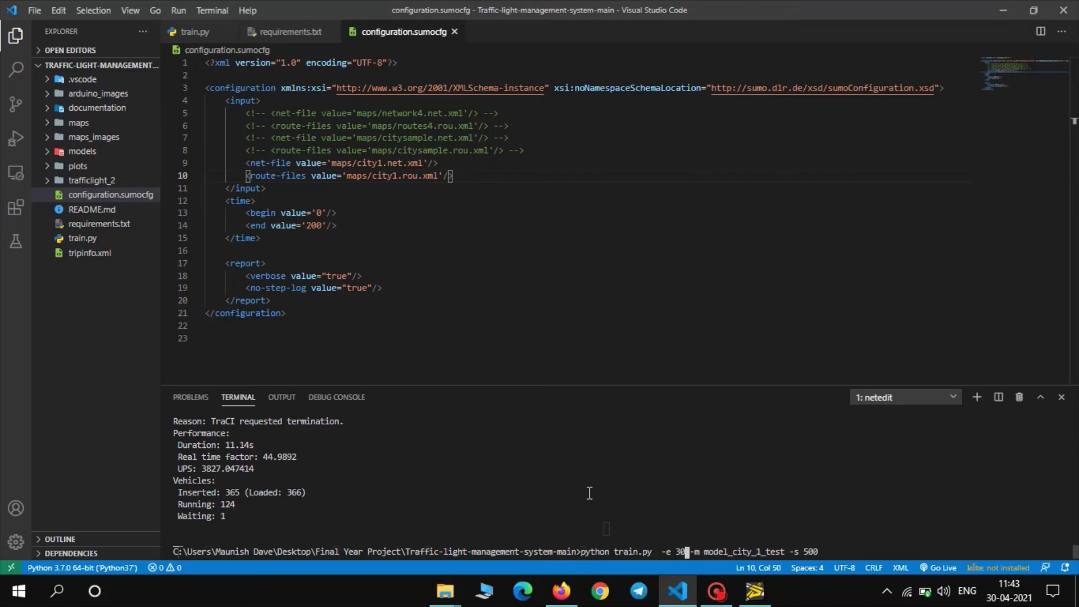
key("Backspace")
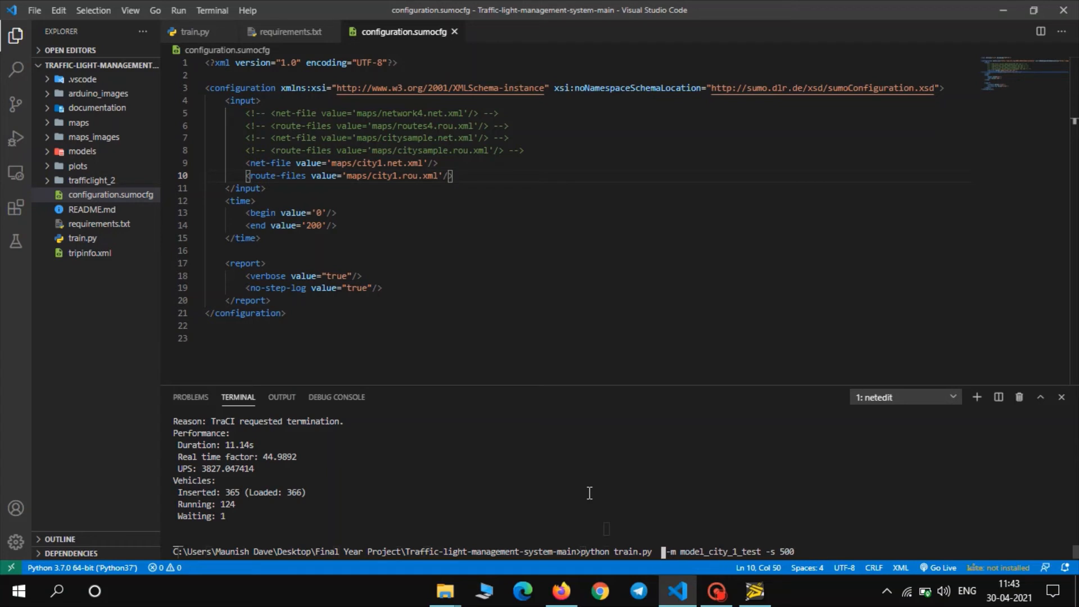
left_click(759, 551)
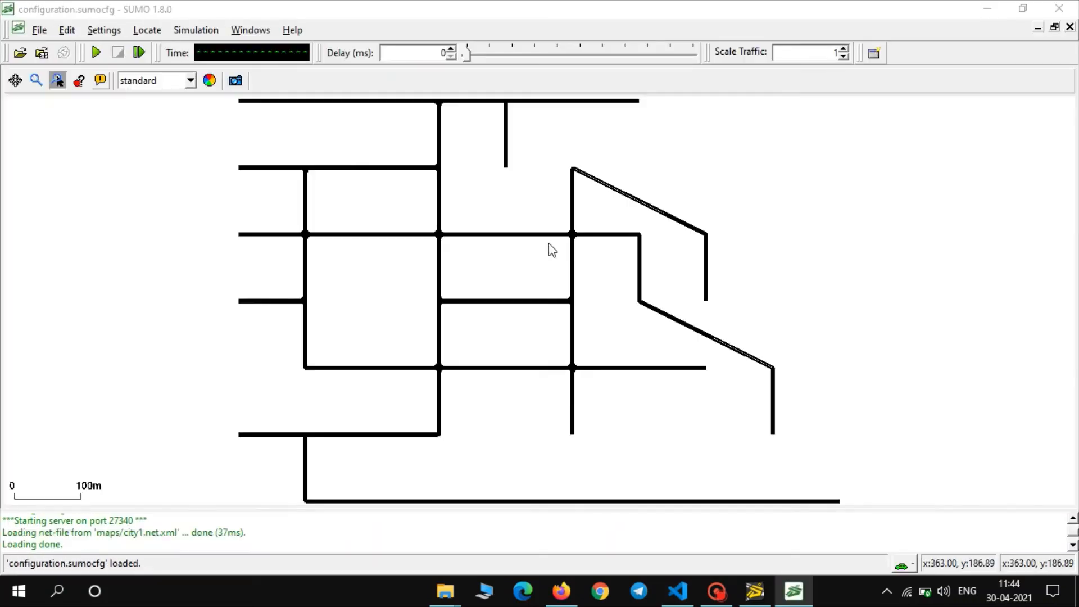
mouse_move(471, 62)
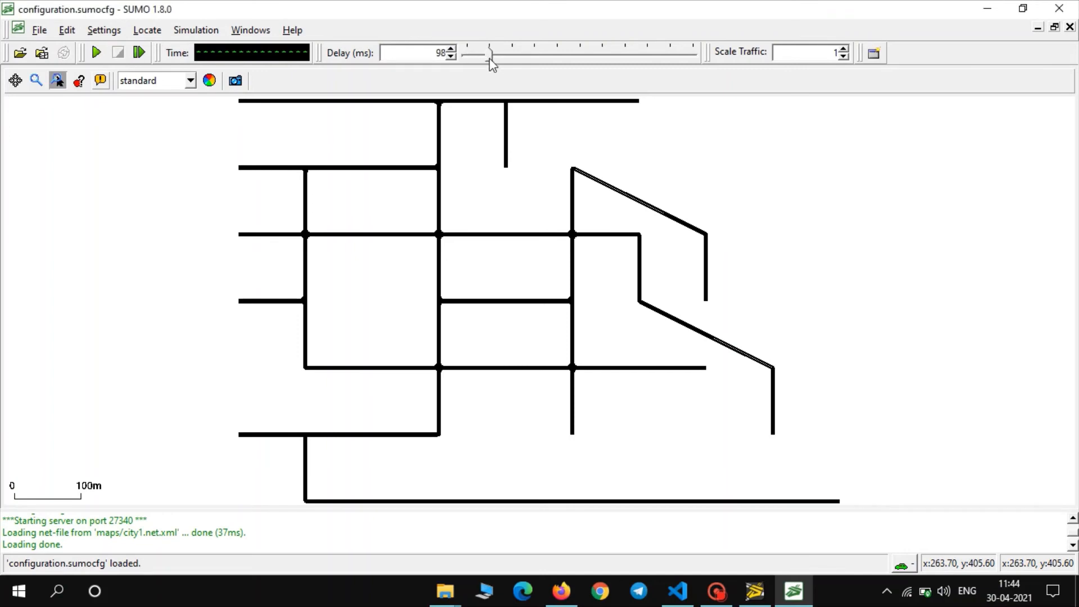
Step: Slow the simulation with the delay slider and switch the view to the 'real world' scheme
left_click(190, 81)
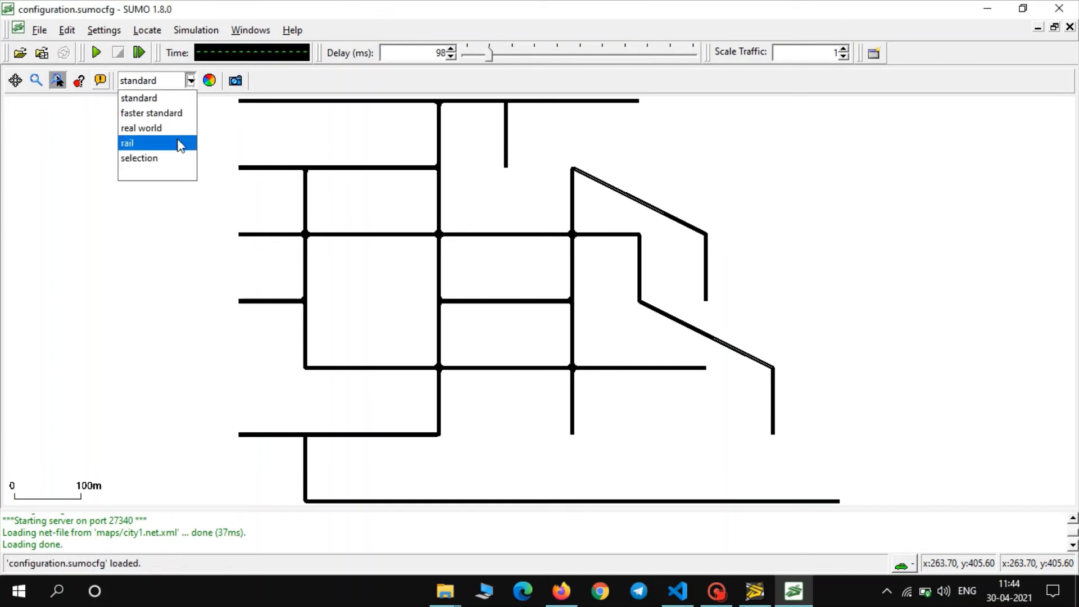
left_click(142, 128)
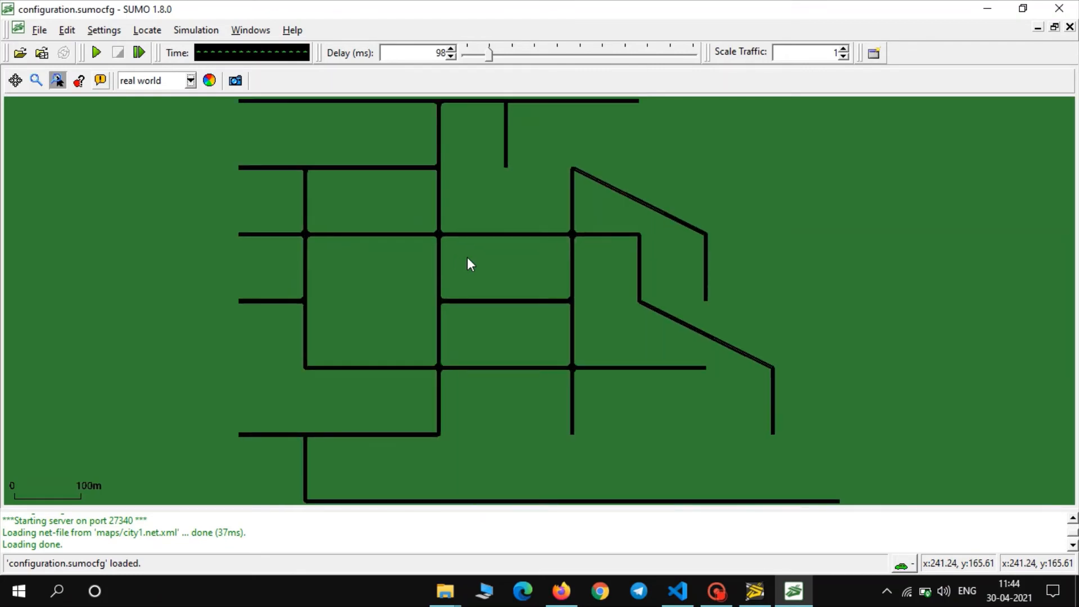
left_click(96, 53)
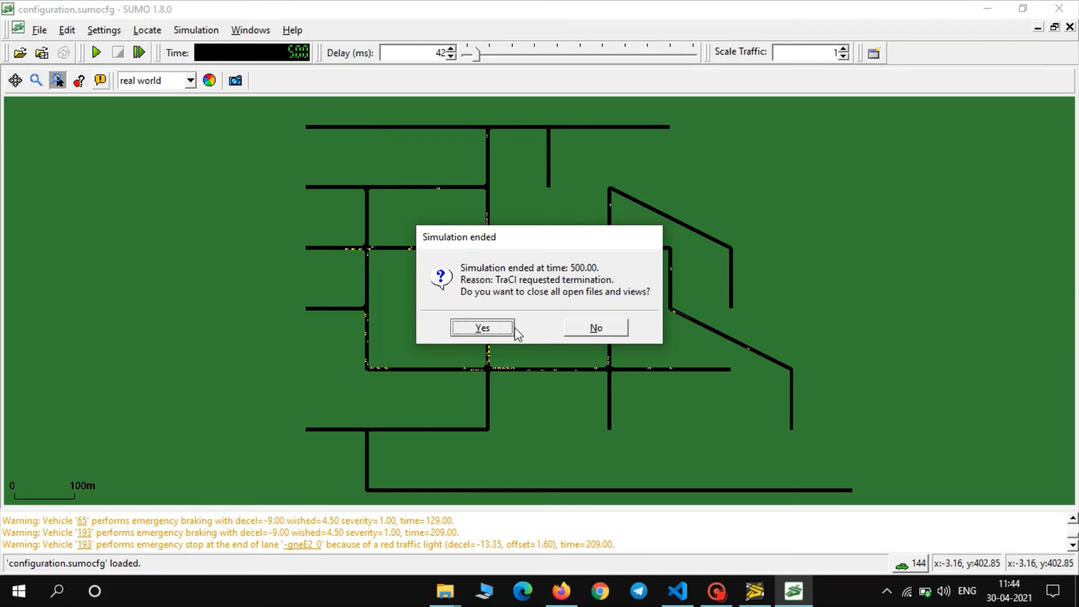
Step: Acknowledge 'Simulation ended' at step 500 and close SUMO, leaving the terminal reporting total_time 1944657
left_click(482, 327)
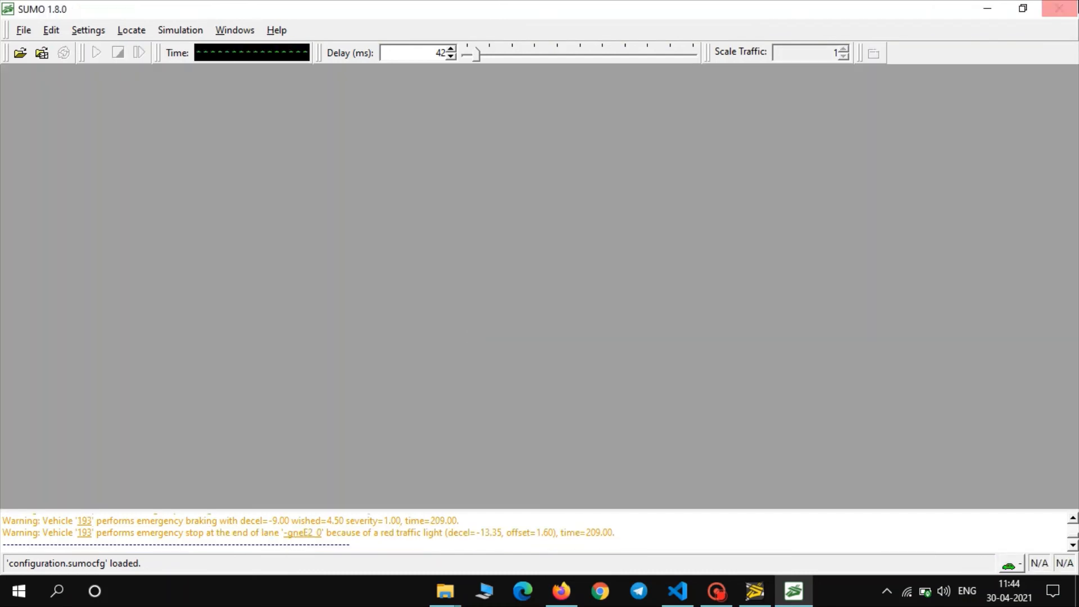
left_click(675, 590)
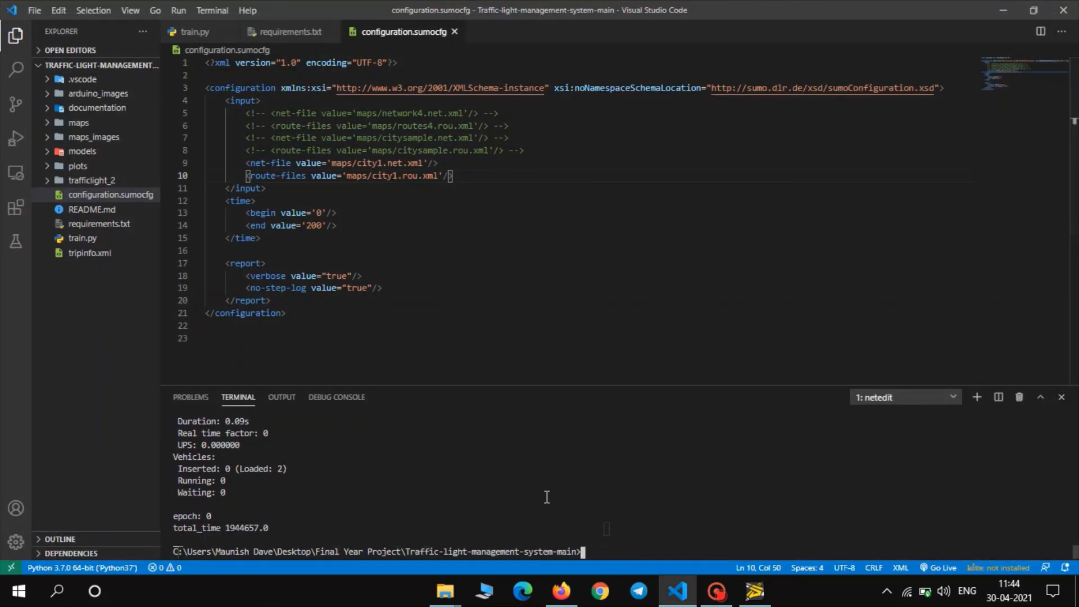
Step: Return to the repository README and review the map images and Epoch Vs Time graphs
left_click(560, 590)
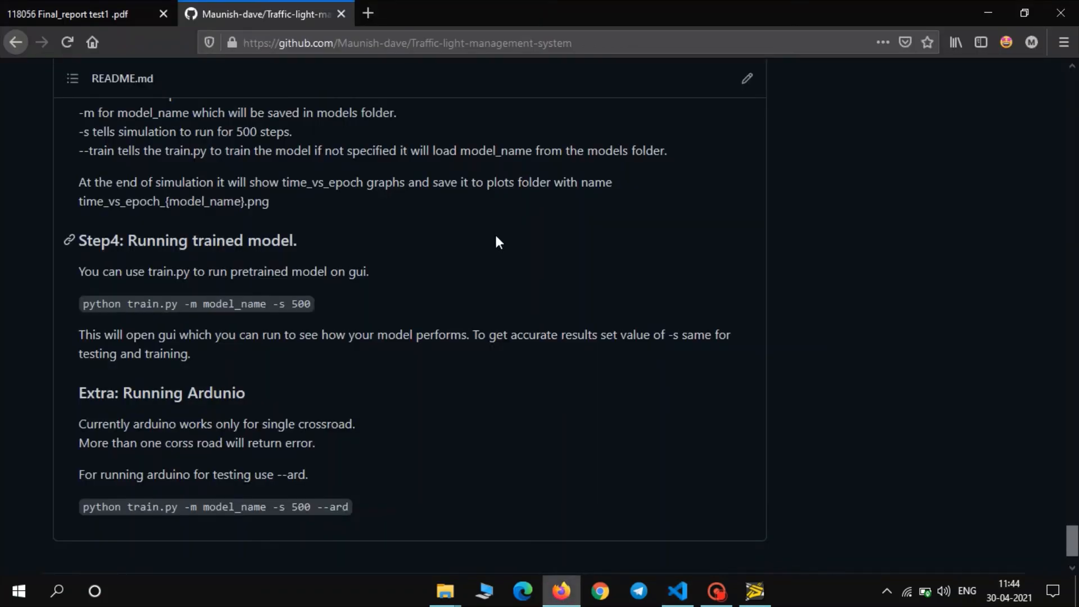
scroll("down", 3)
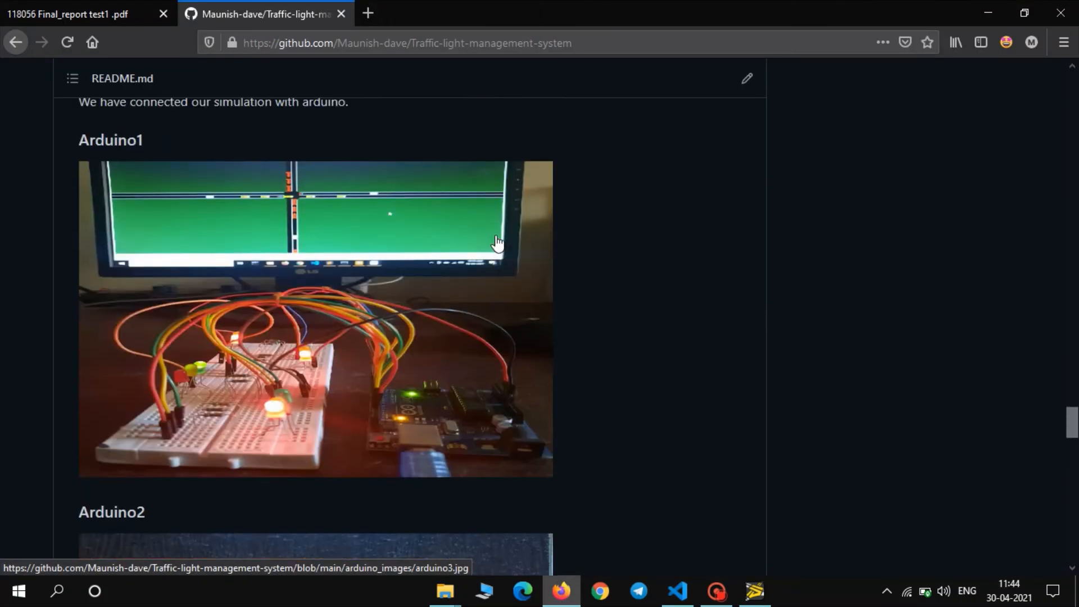
scroll("down", 3)
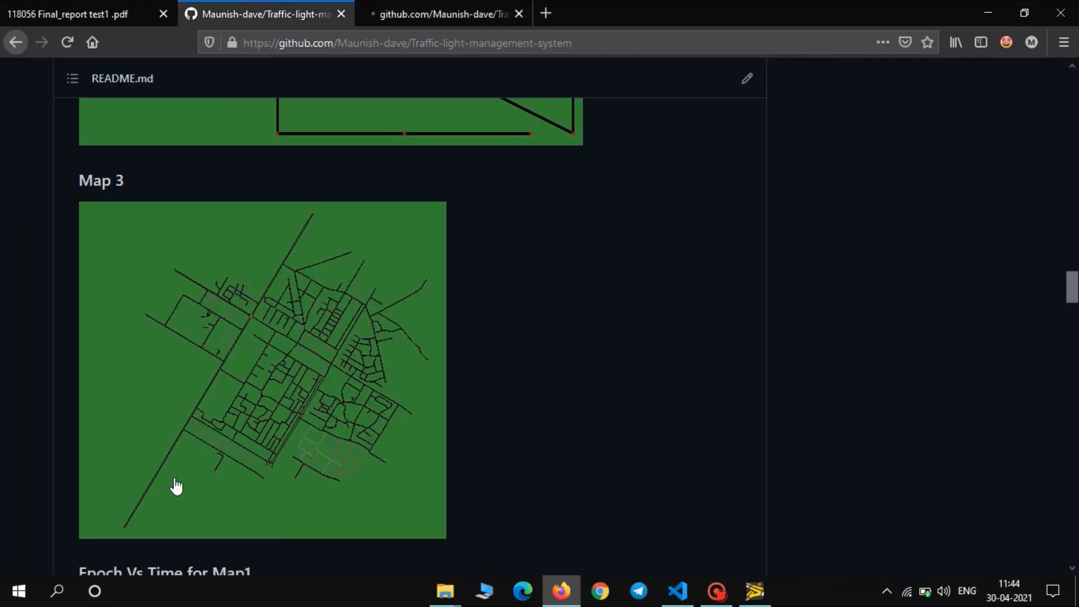
scroll("down", 3)
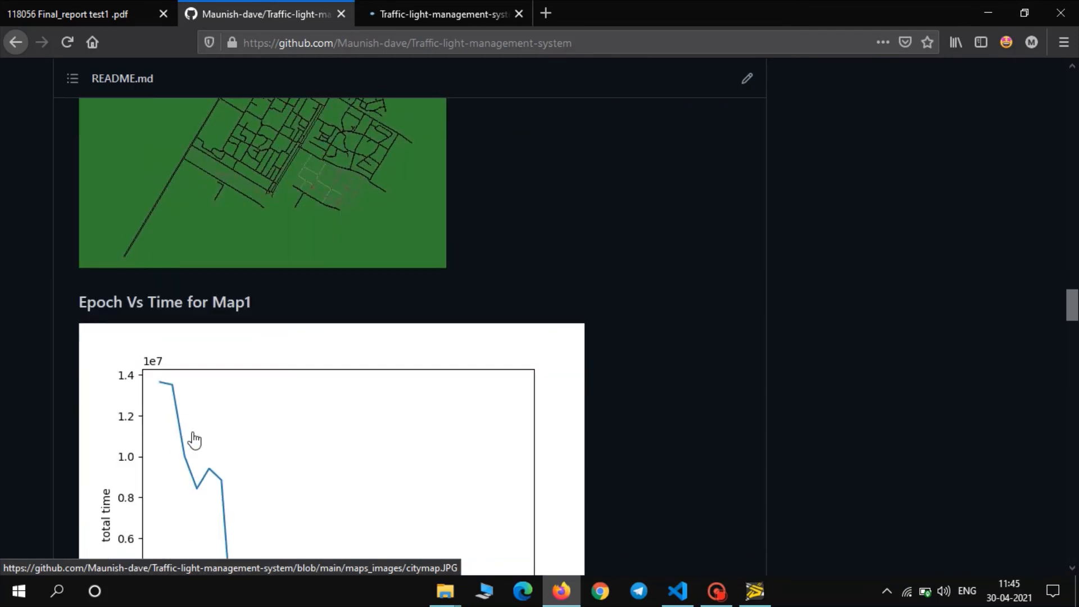
scroll("down", 3)
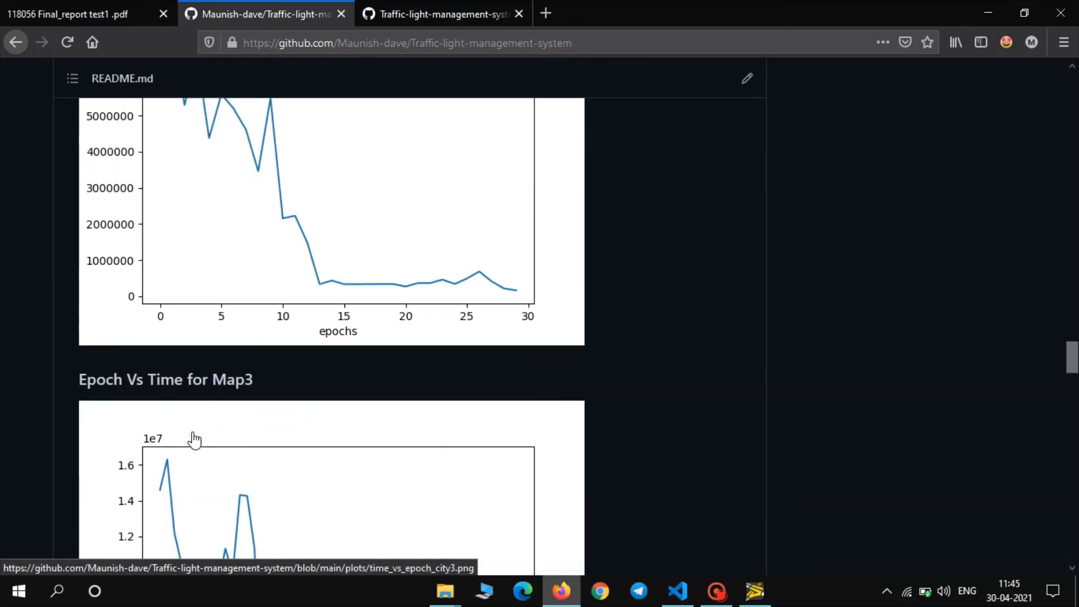
scroll("down", 3)
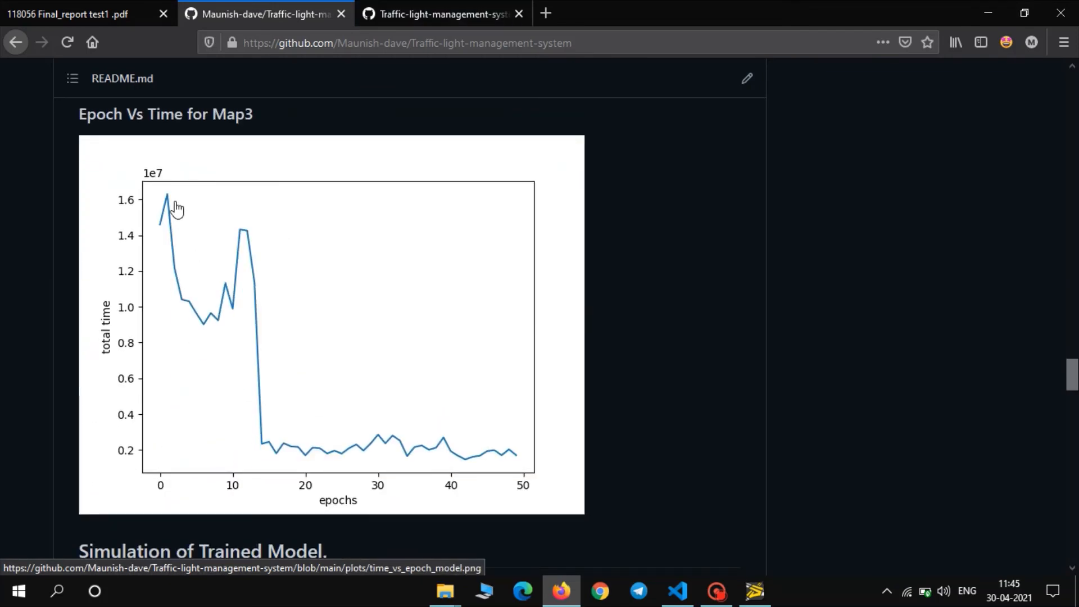
mouse_move(507, 459)
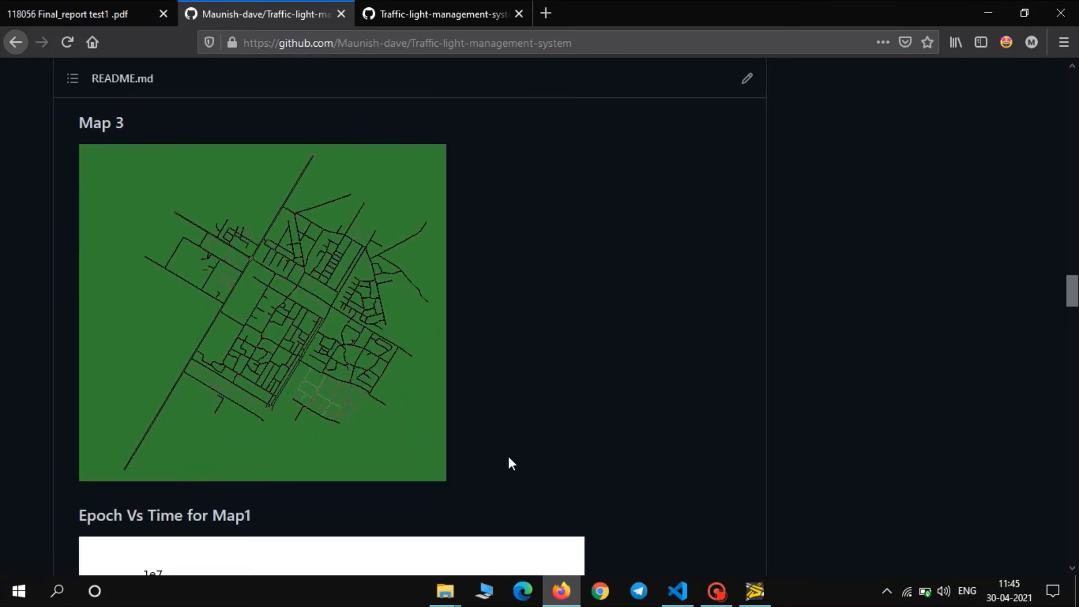
Step: Continue through the trained-model simulation clip and the Arduino photos to the repository front page
scroll("down", 3)
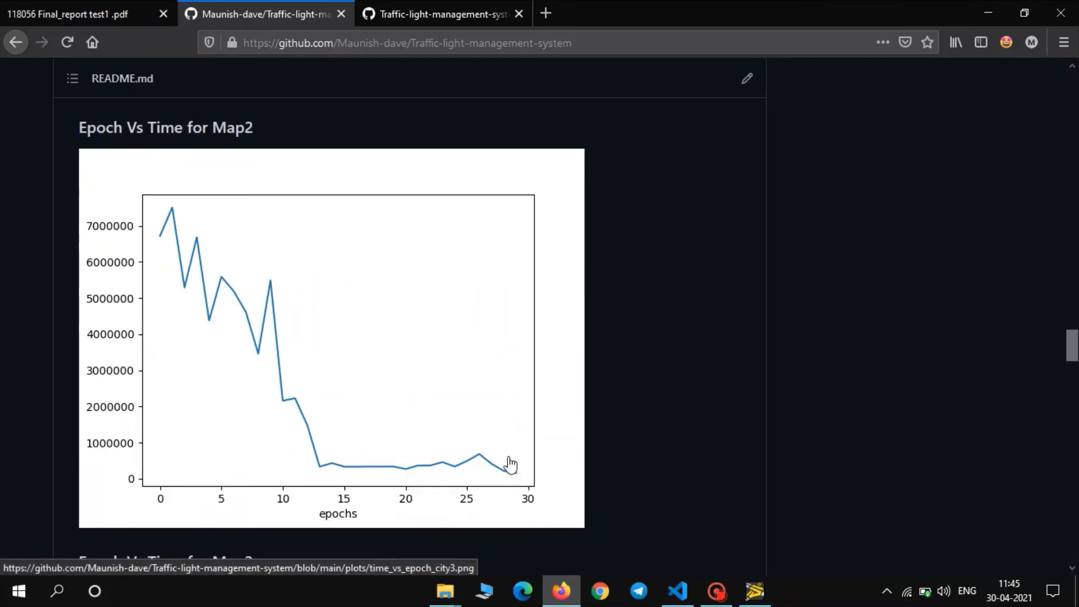
scroll("down", 3)
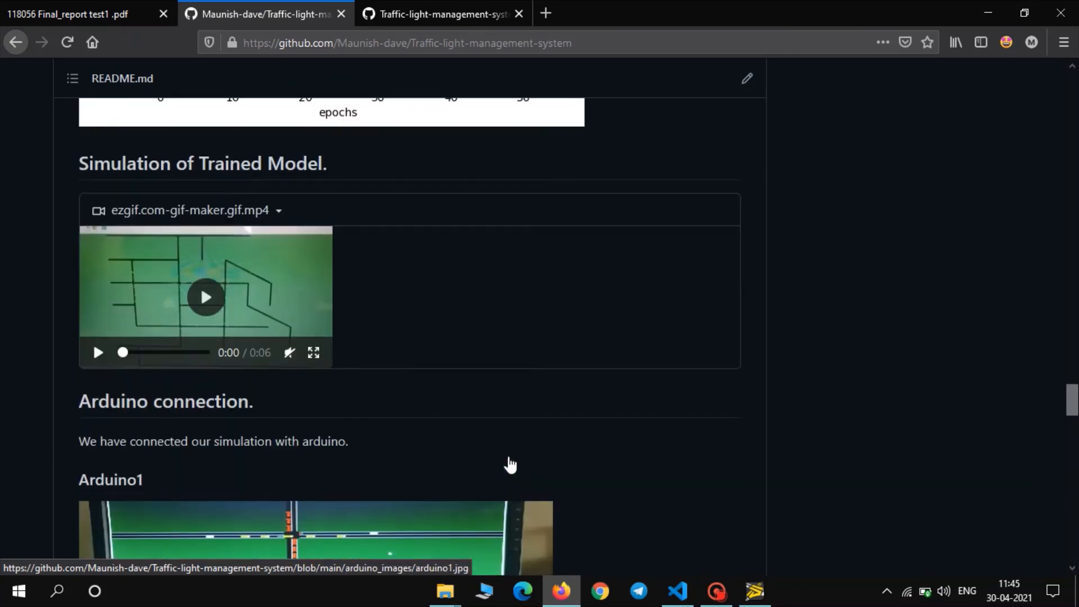
scroll("down", 3)
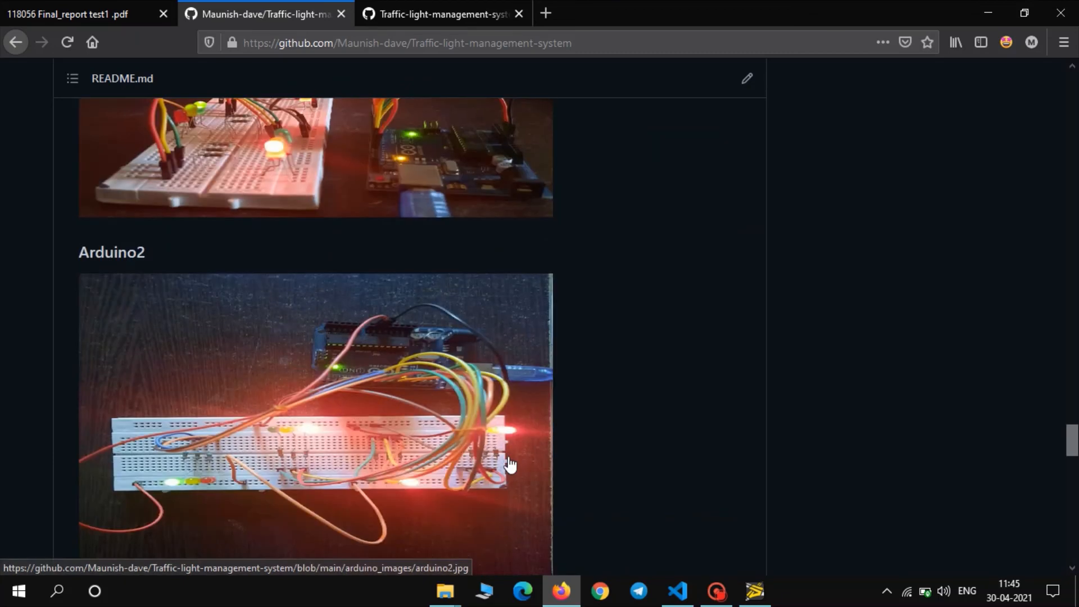
scroll("down", 3)
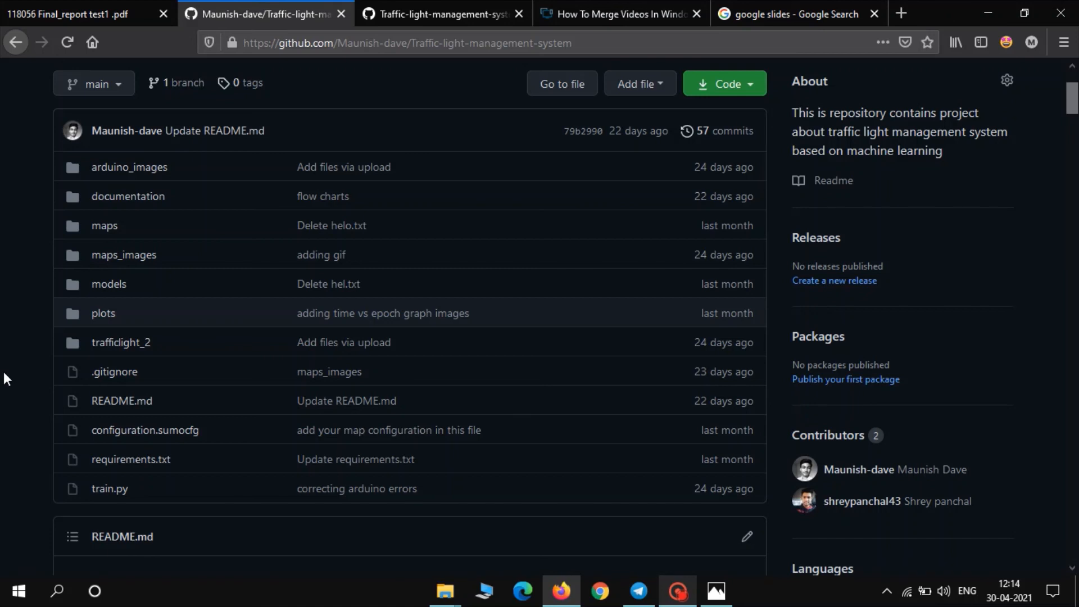
Step: Show the Traffic-light-management-system repository front page with its folders, files and About description
scroll("up", 3)
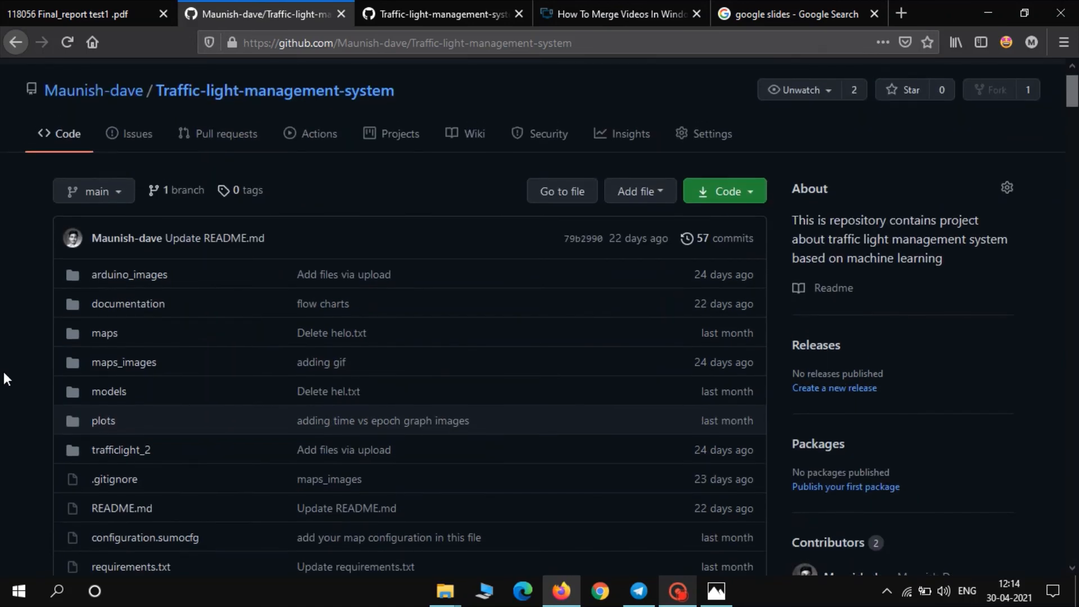
scroll("down", 3)
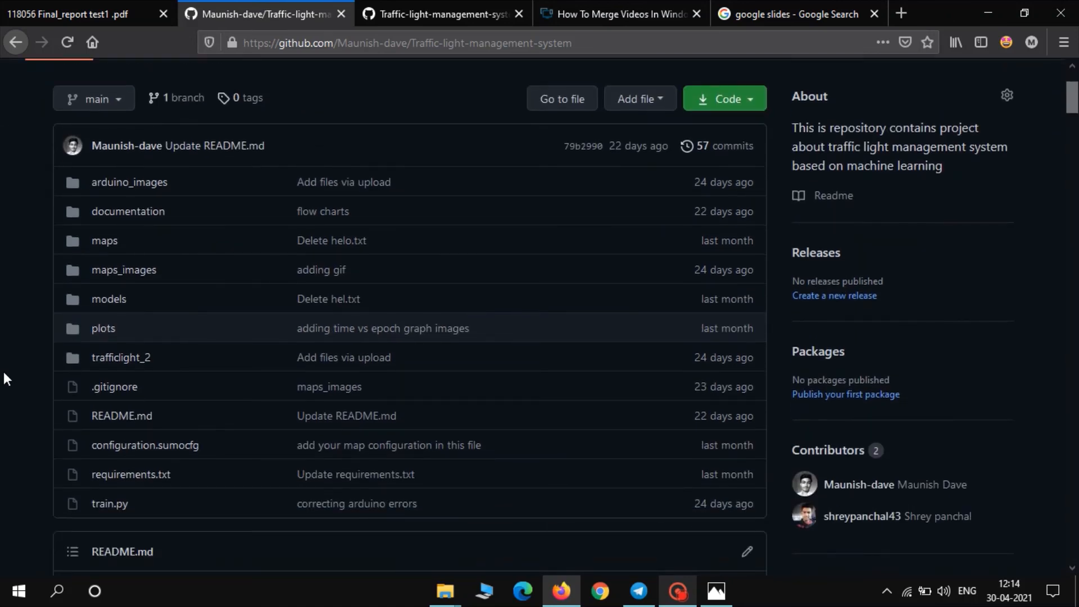